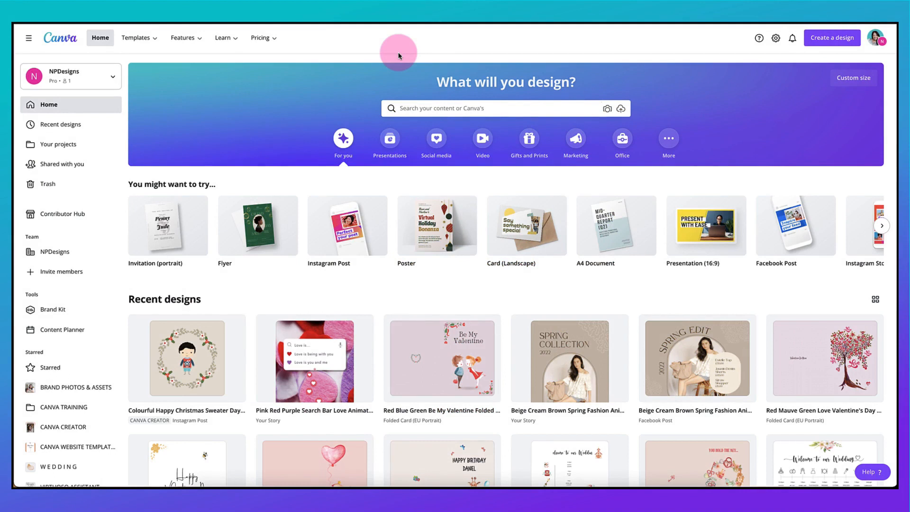
# Browse the Canva Print products page from the top navigation, scrolling through the listings
pyautogui.click(222, 38)
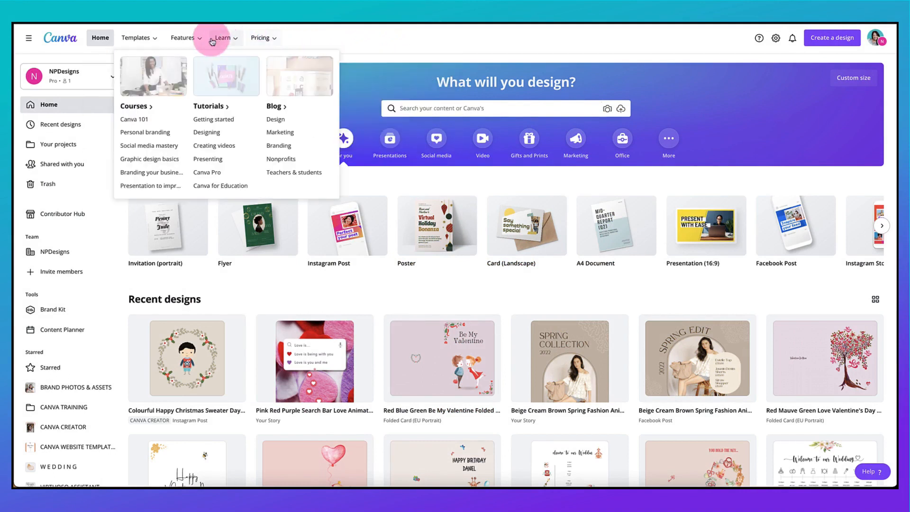
pyautogui.click(182, 38)
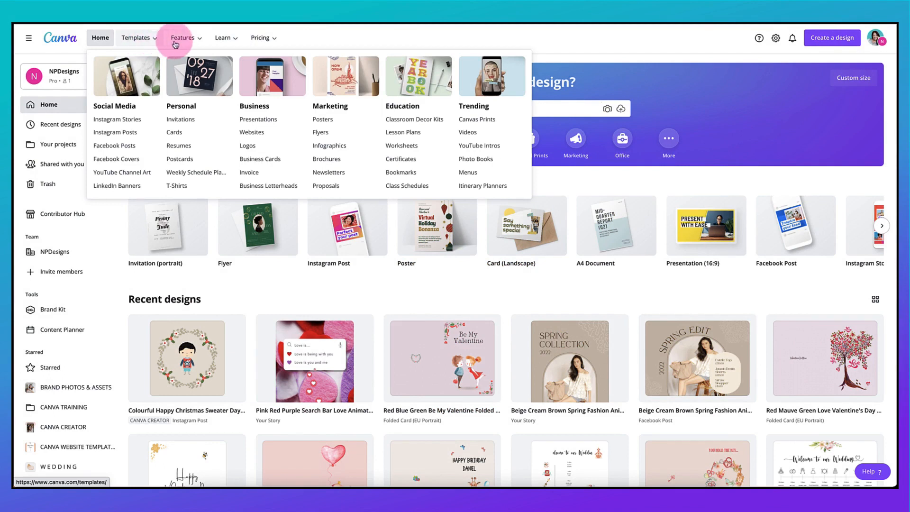
pyautogui.click(186, 38)
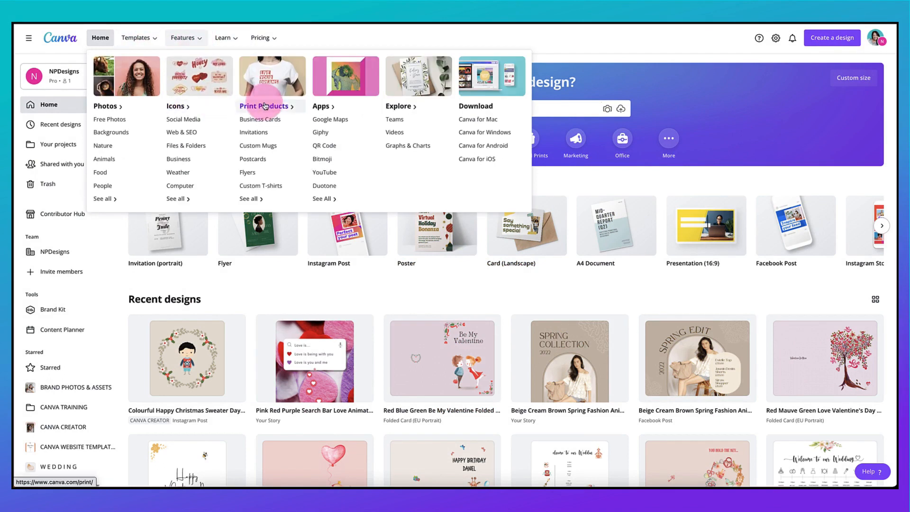
pyautogui.click(264, 106)
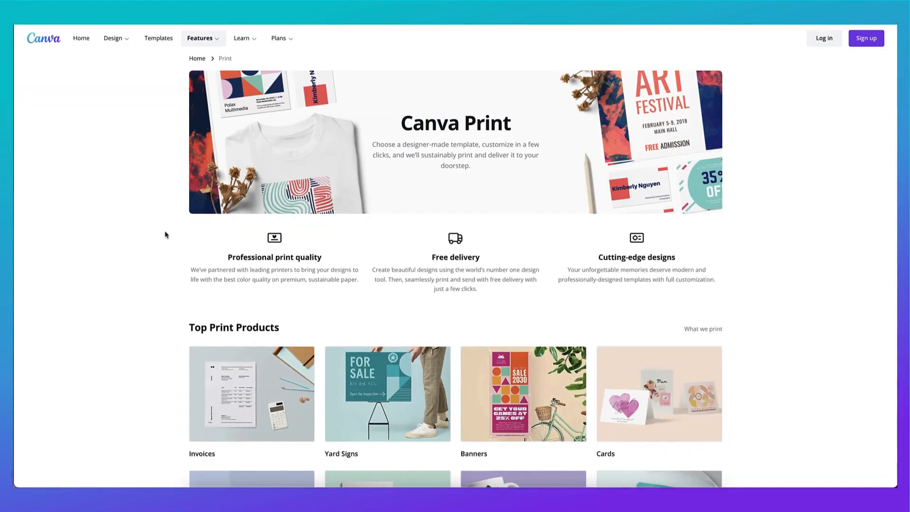
pyautogui.scroll(-3)
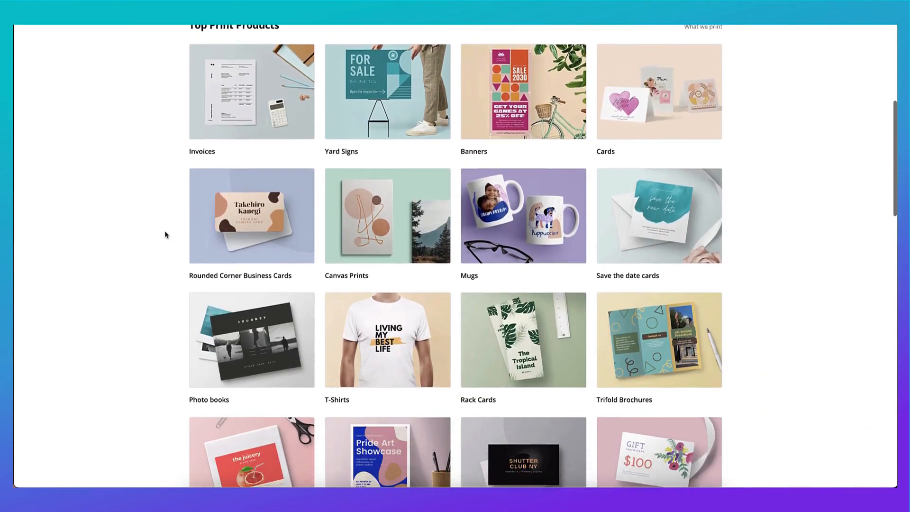
pyautogui.scroll(-3)
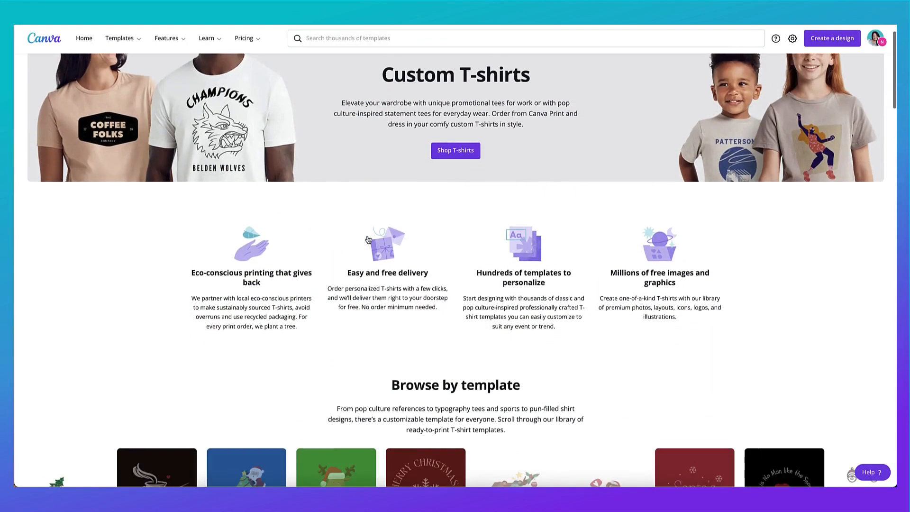
pyautogui.scroll(-3)
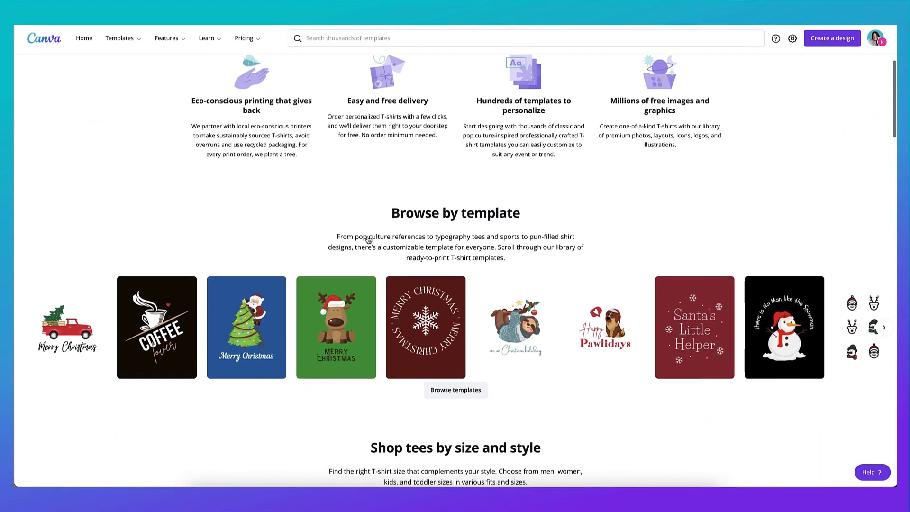
pyautogui.scroll(-3)
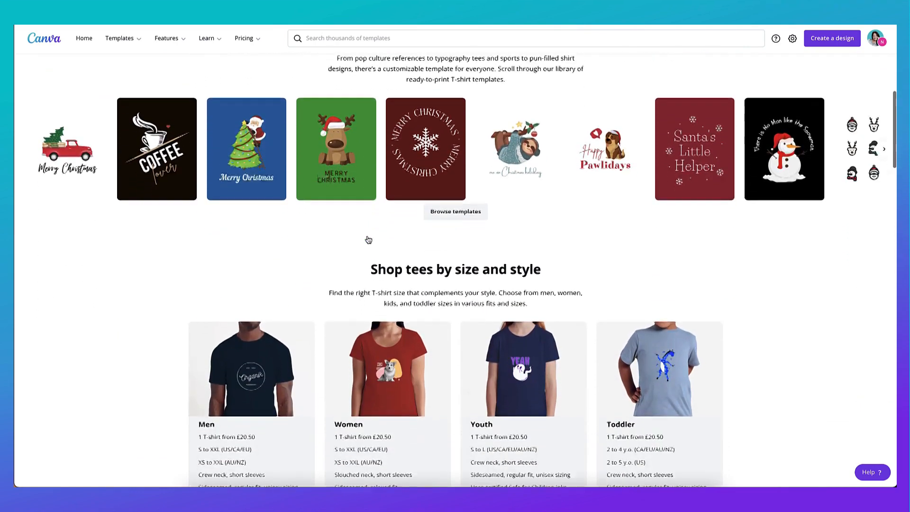
pyautogui.scroll(-3)
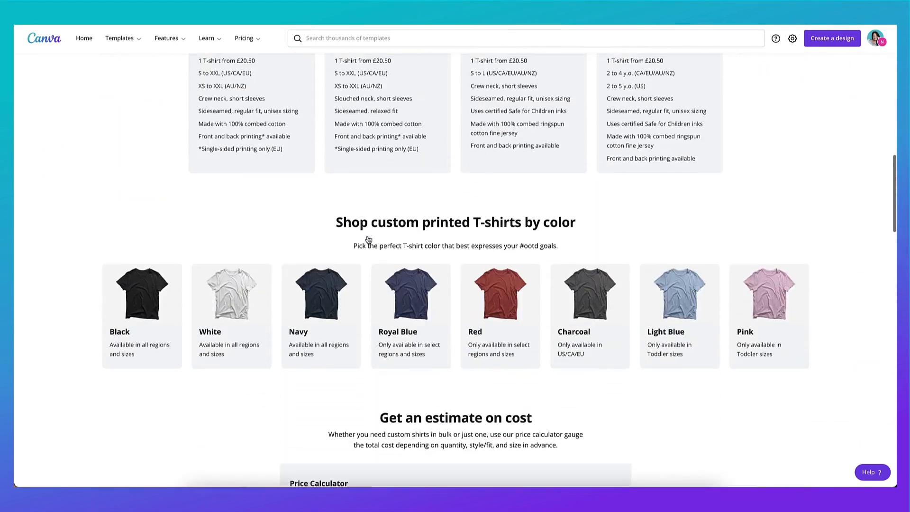
pyautogui.scroll(-3)
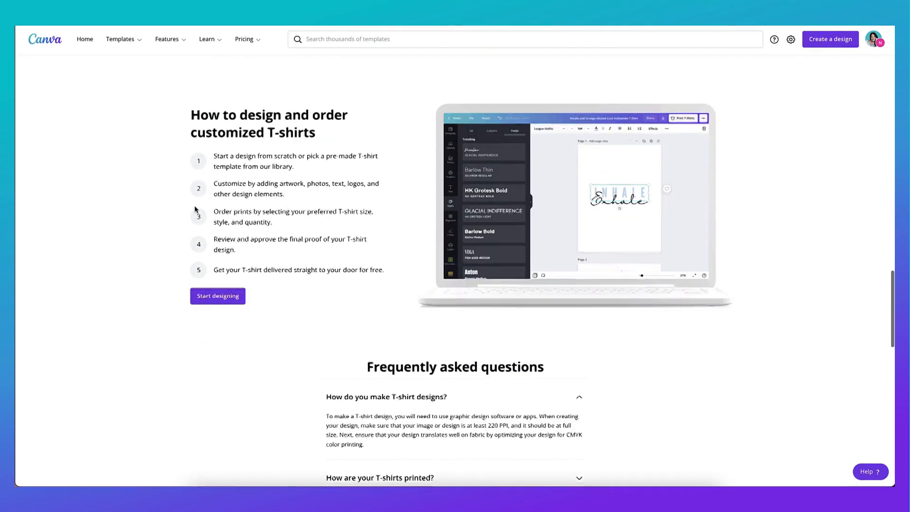
pyautogui.scroll(-3)
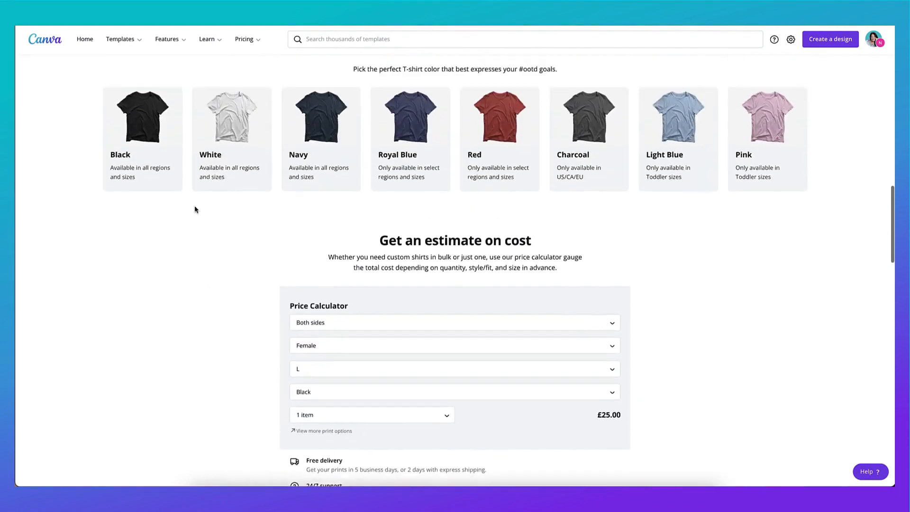
pyautogui.scroll(3)
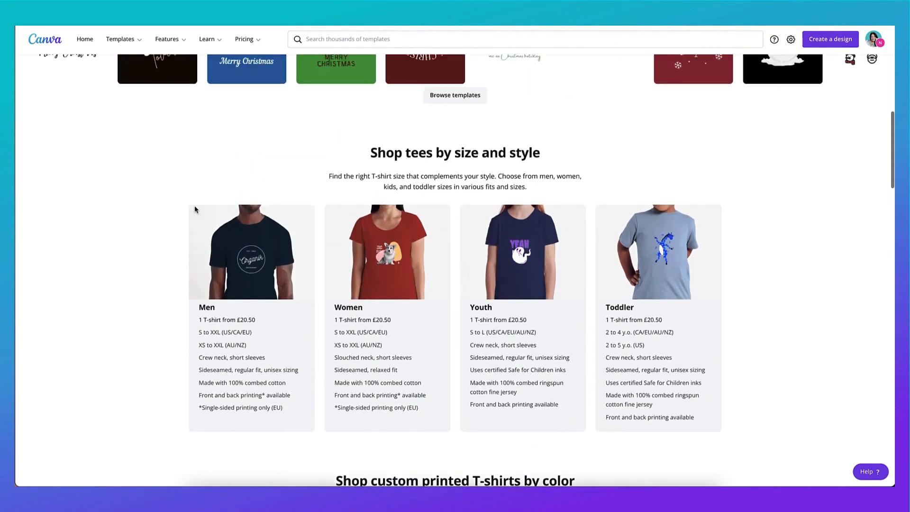
# From the home page, search for 't-shirt' and show the T-shirt template results
pyautogui.click(86, 39)
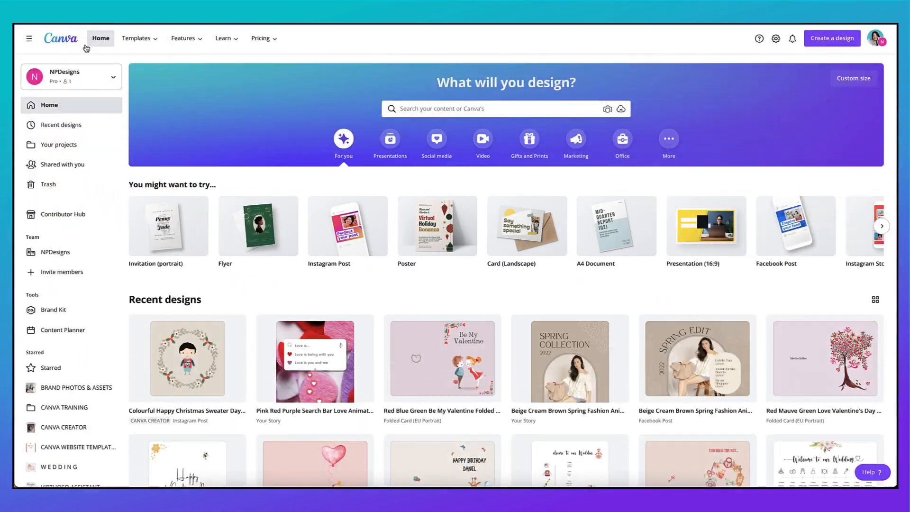
pyautogui.click(502, 109)
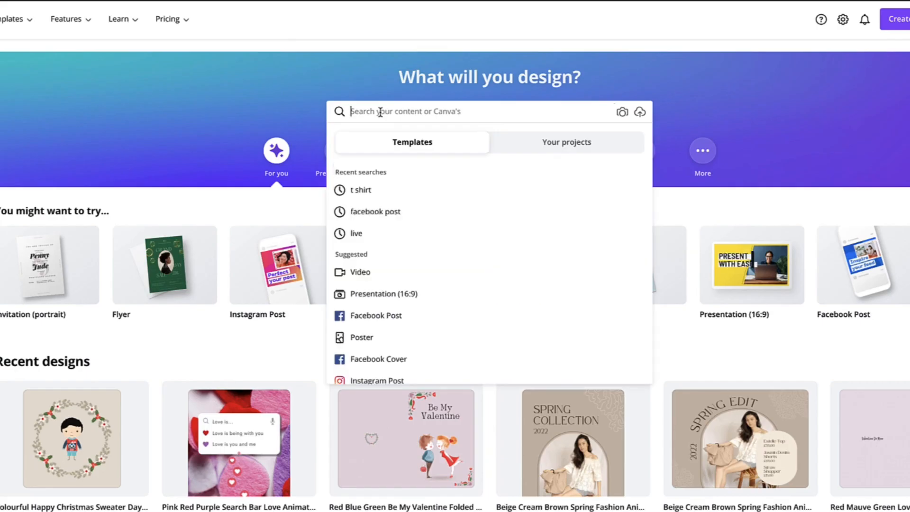
pyautogui.write('t-shirt')
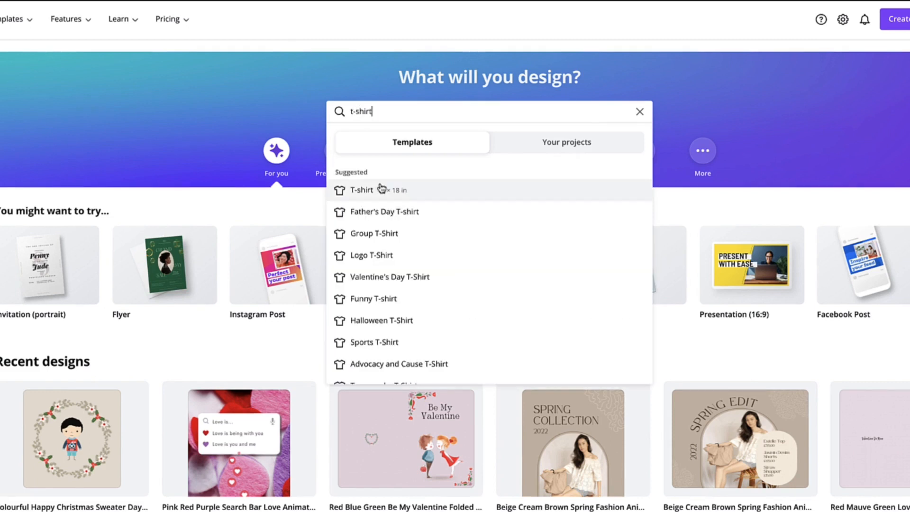
pyautogui.moveTo(378, 222)
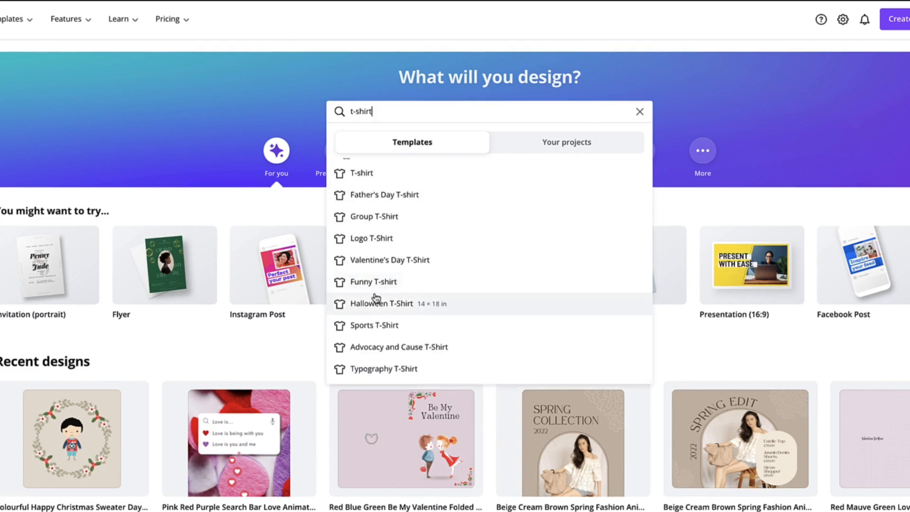
pyautogui.moveTo(364, 252)
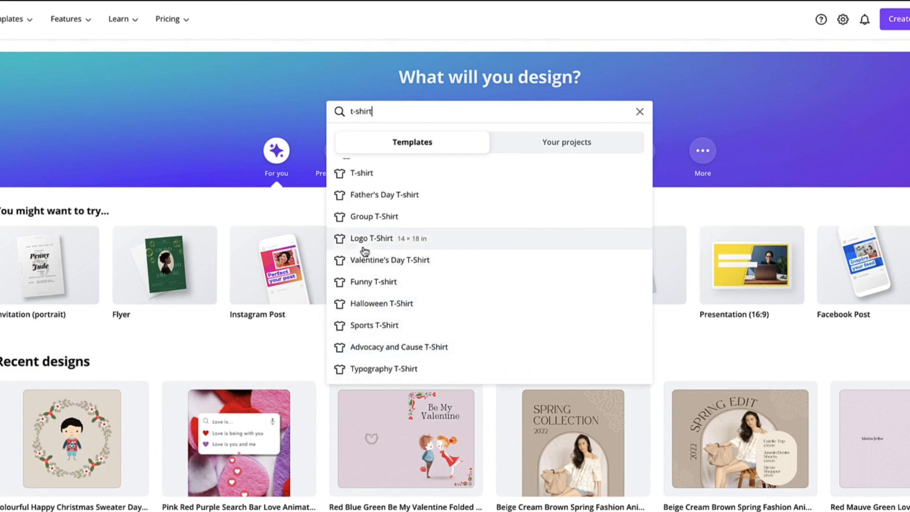
pyautogui.click(640, 112)
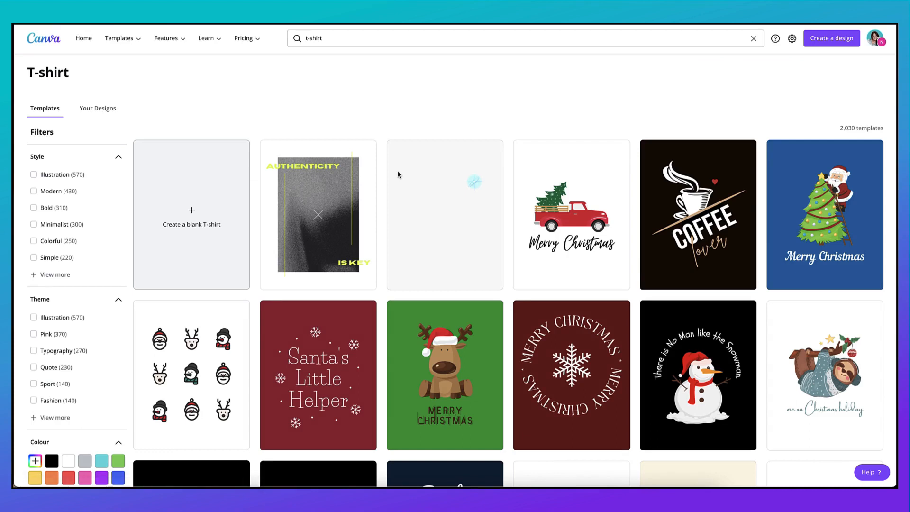
pyautogui.scroll(-3)
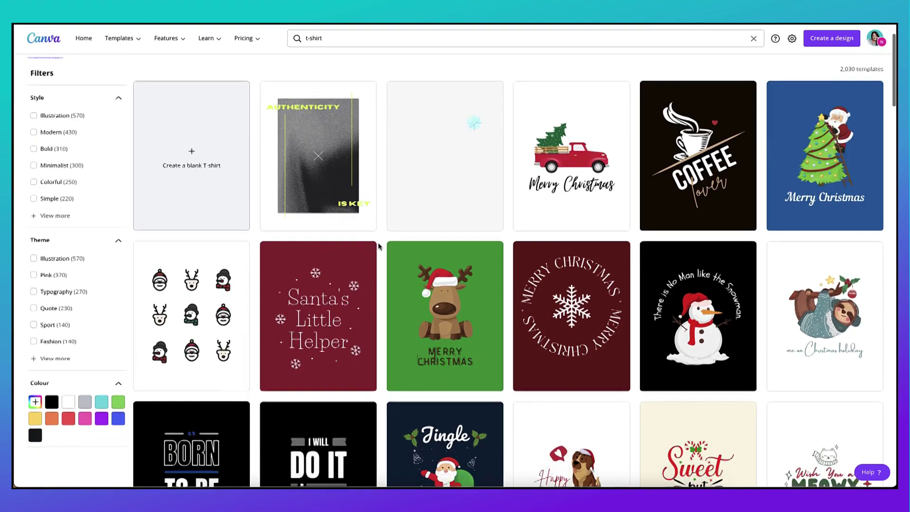
pyautogui.scroll(-3)
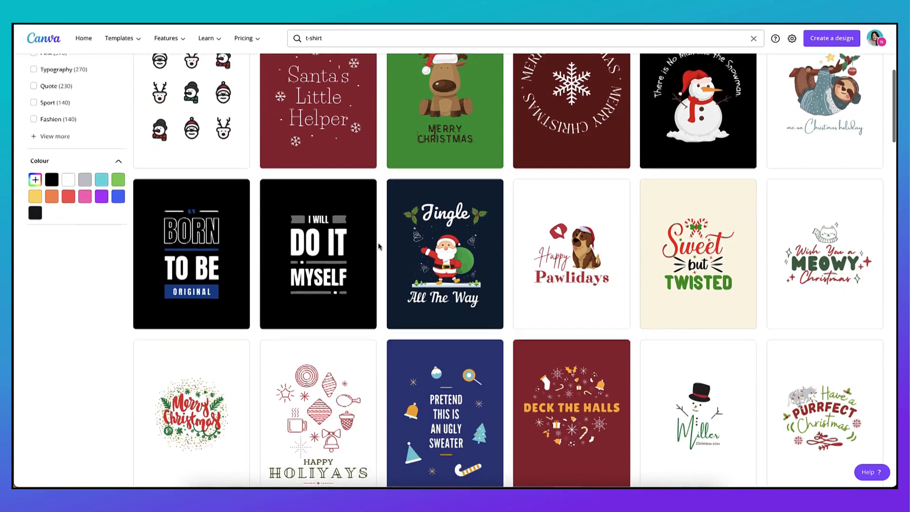
pyautogui.scroll(-3)
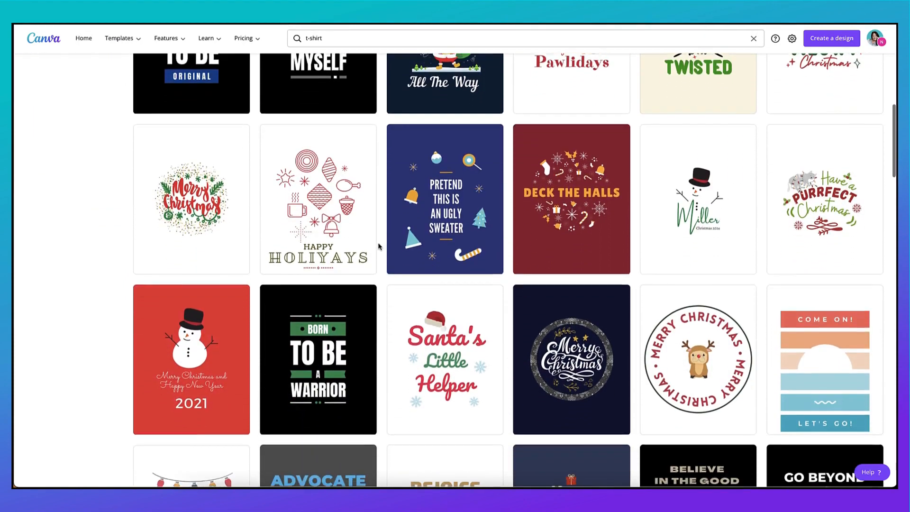
pyautogui.scroll(-3)
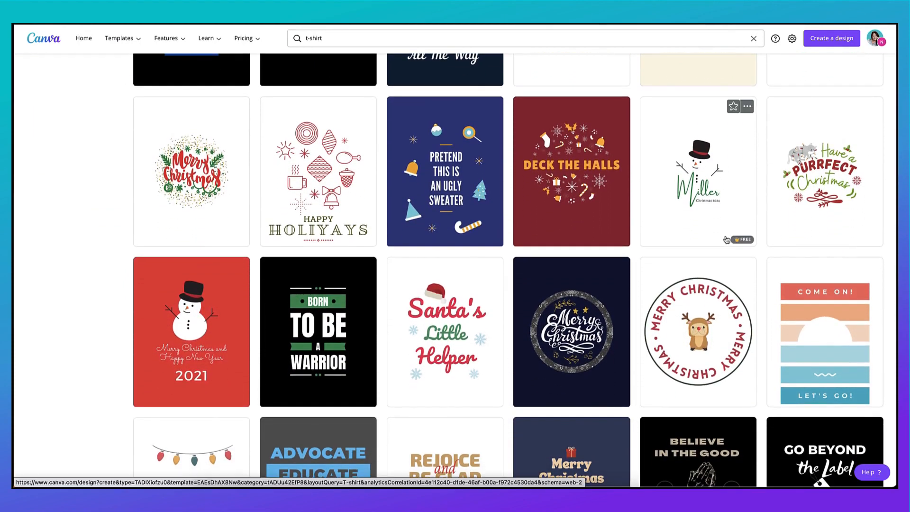
pyautogui.moveTo(742, 239)
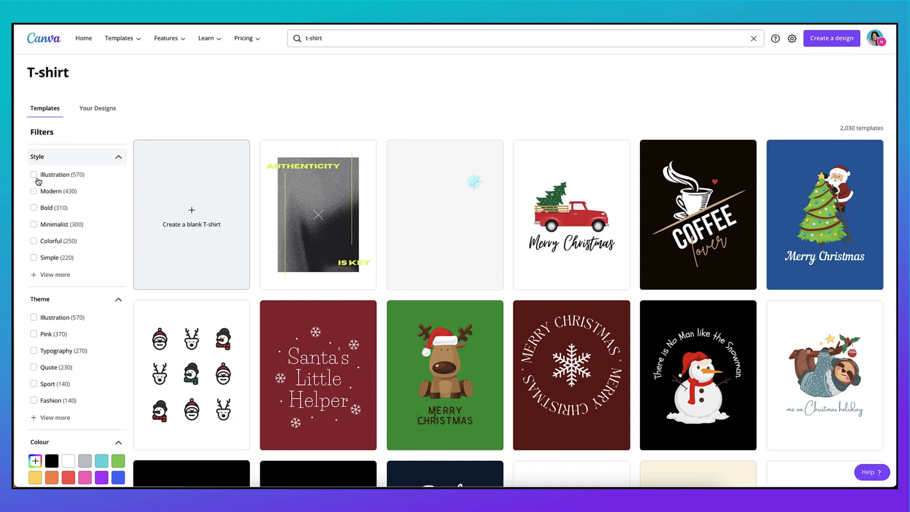
pyautogui.scroll(-3)
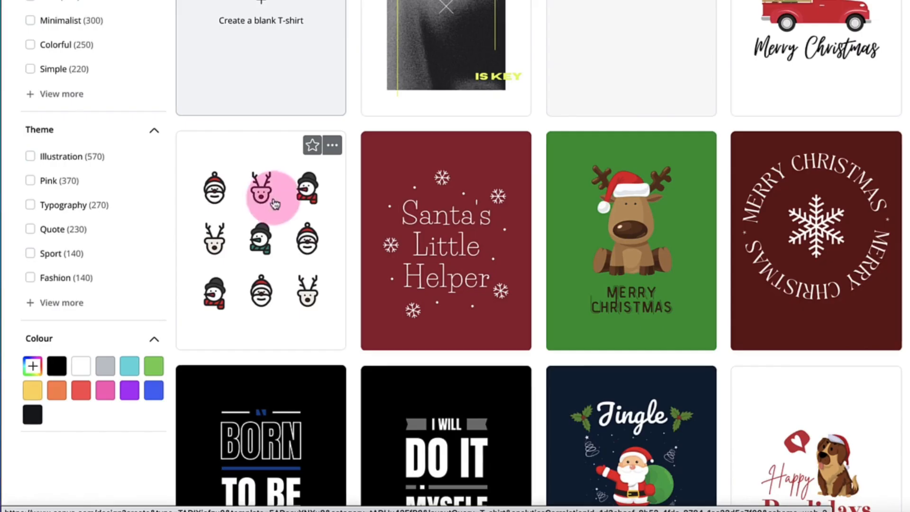
pyautogui.click(332, 145)
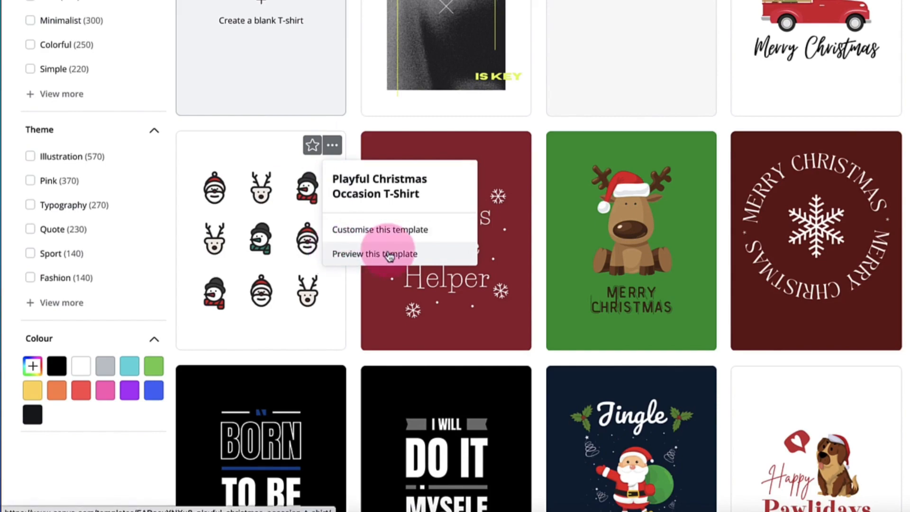
pyautogui.click(376, 254)
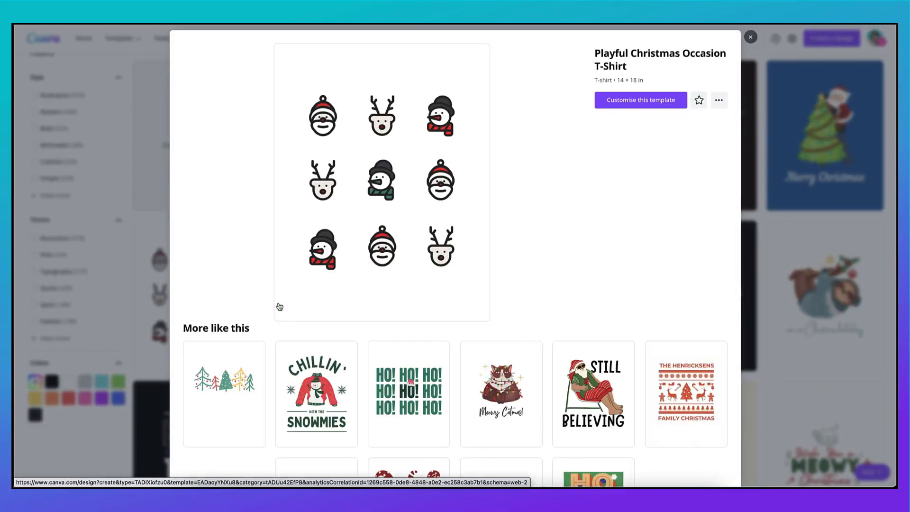
pyautogui.scroll(-3)
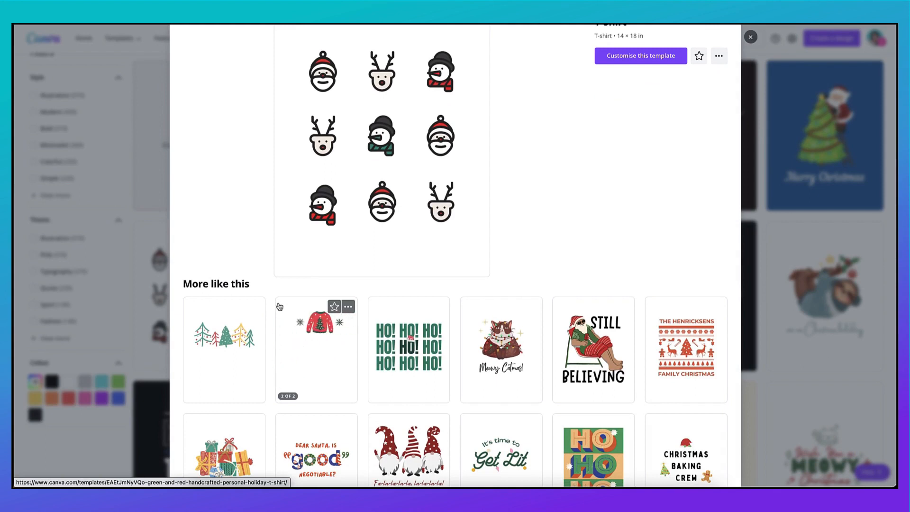
pyautogui.scroll(-3)
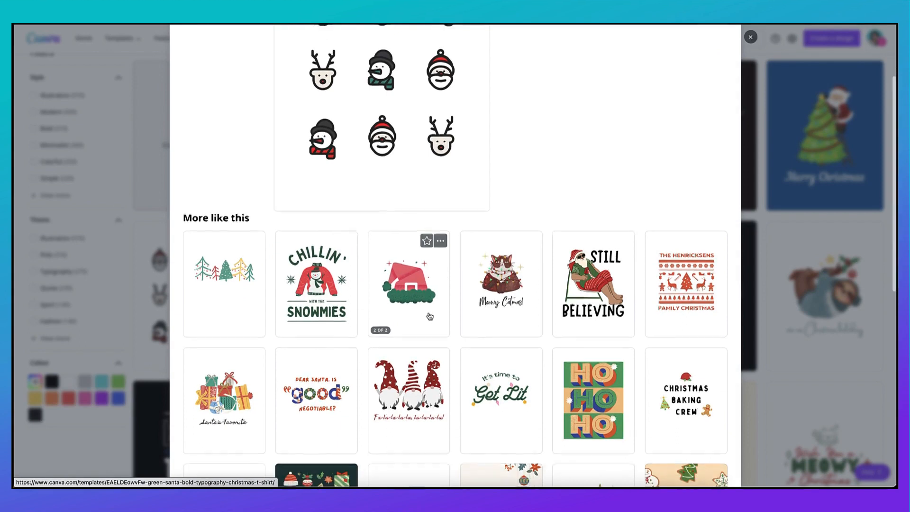
pyautogui.scroll(-3)
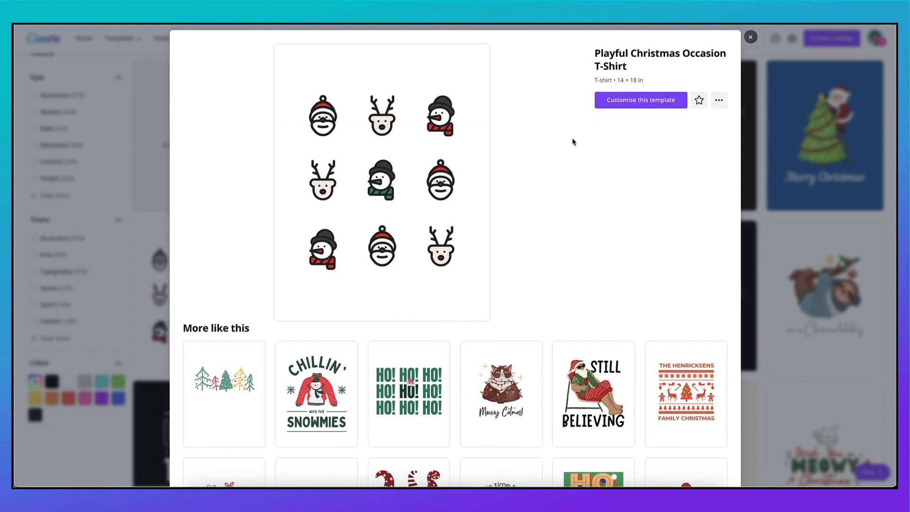
pyautogui.moveTo(616, 105)
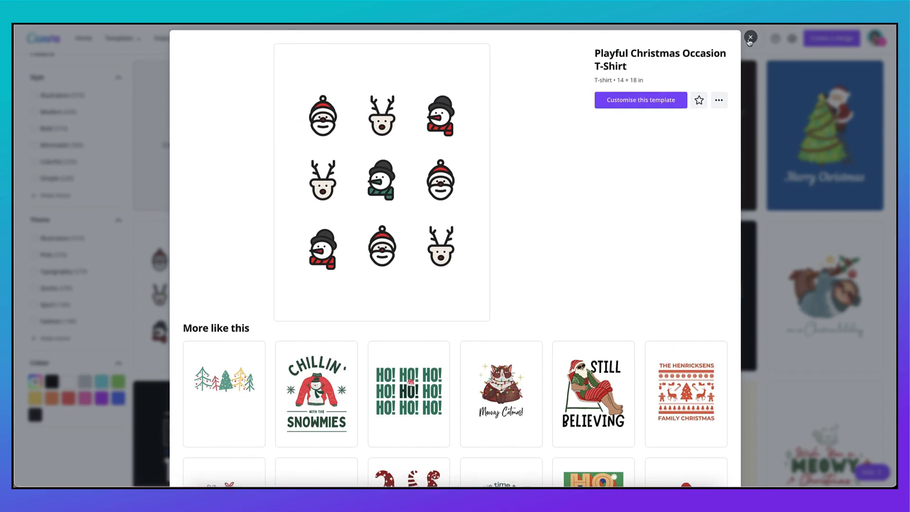
pyautogui.click(753, 37)
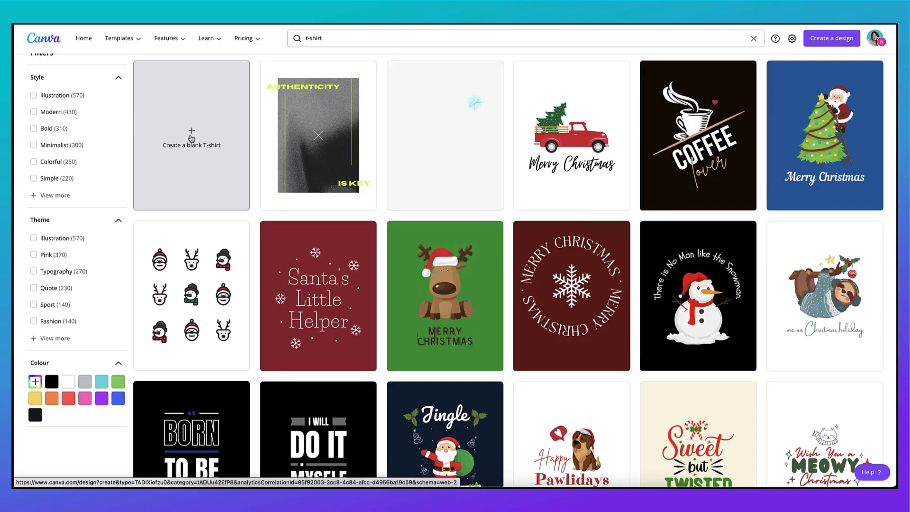
pyautogui.click(191, 137)
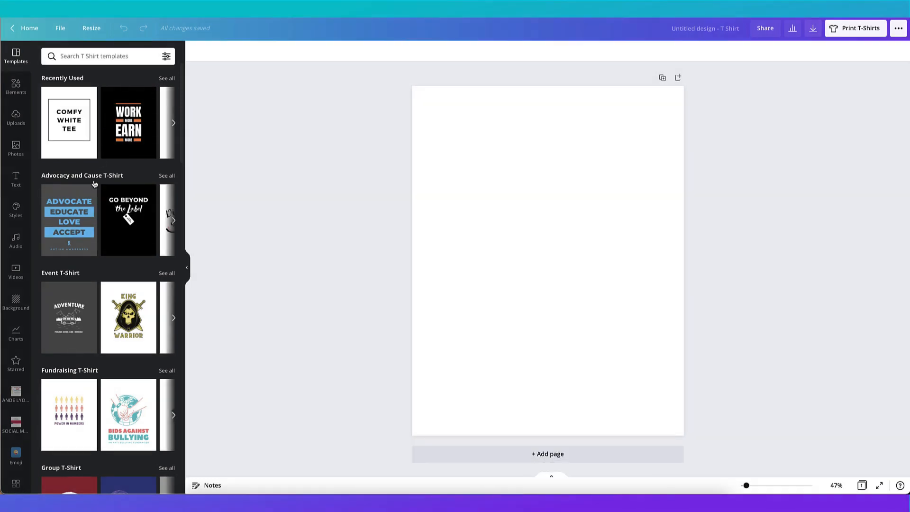
pyautogui.scroll(-3)
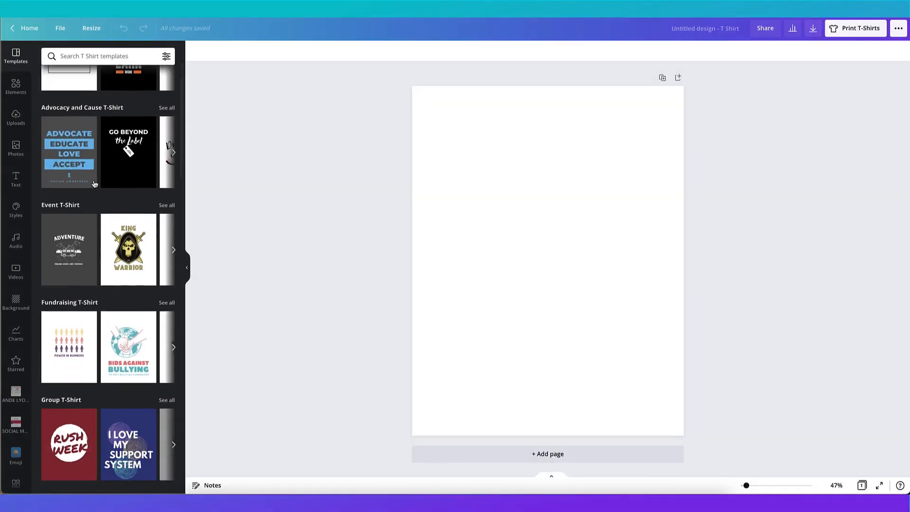
pyautogui.scroll(-3)
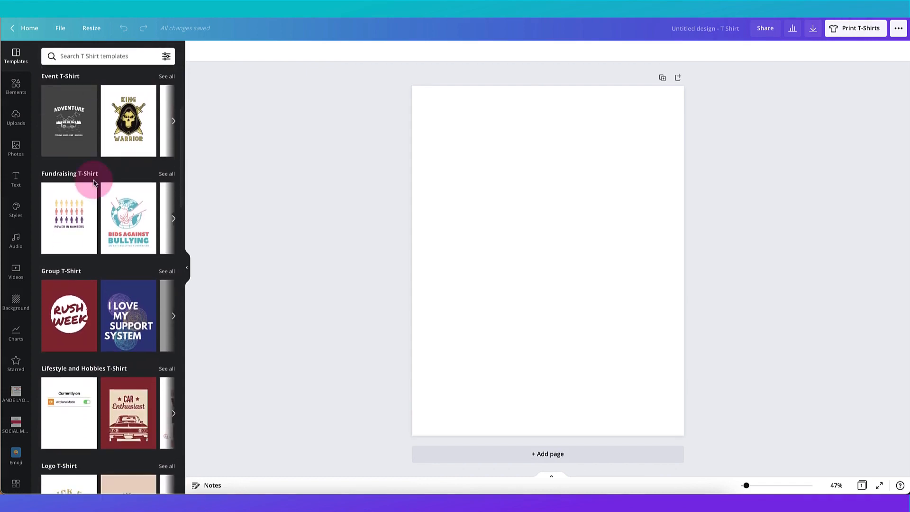
pyautogui.moveTo(88, 180)
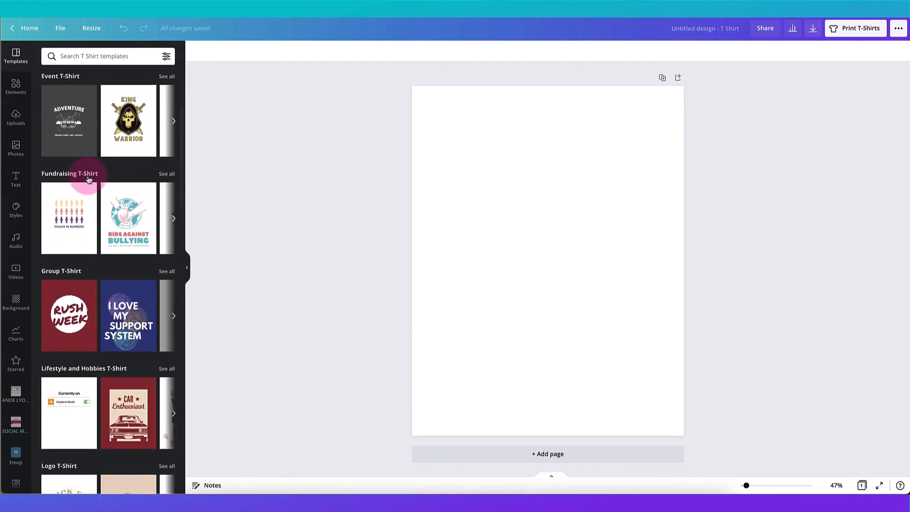
pyautogui.moveTo(167, 178)
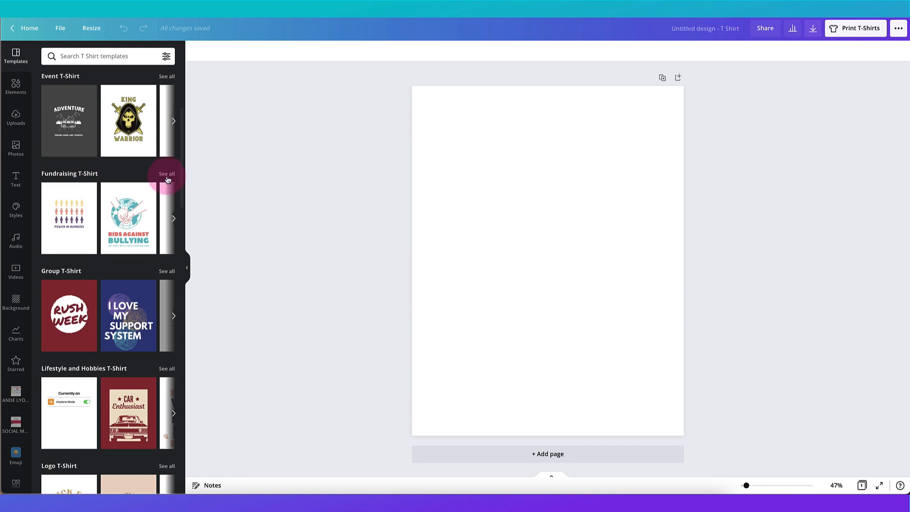
pyautogui.click(167, 174)
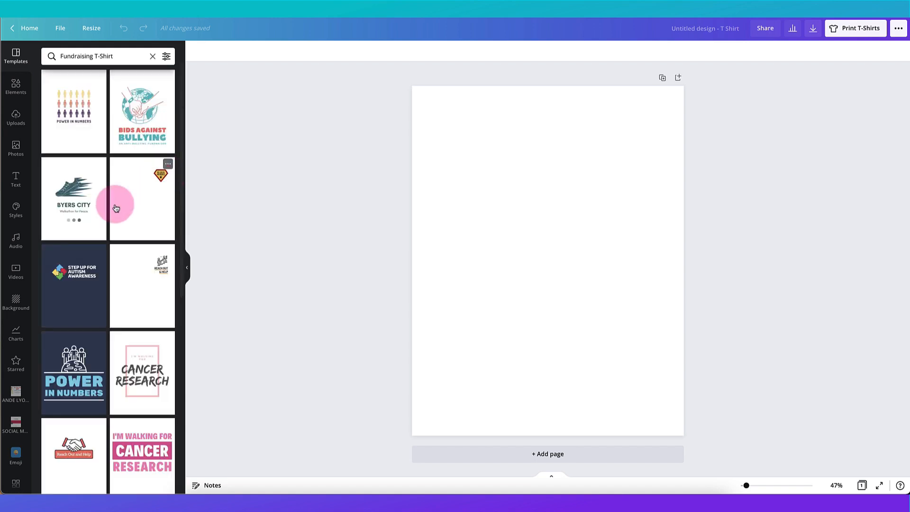
pyautogui.scroll(-3)
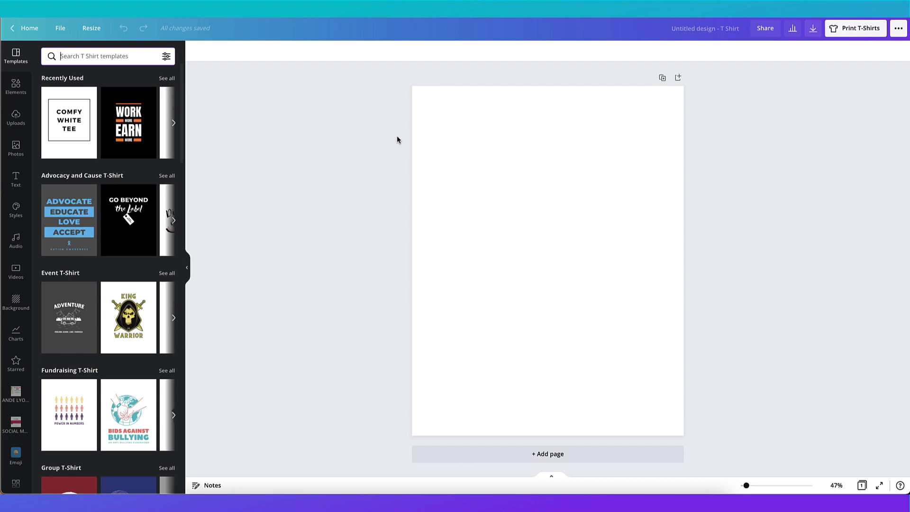
# Search the Elements graphics library for 'parrot' using the recent search
pyautogui.click(398, 139)
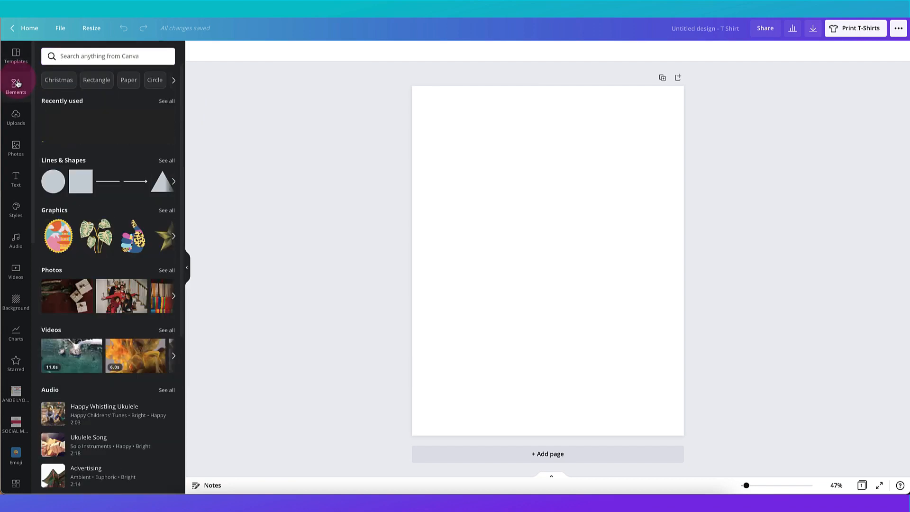
pyautogui.click(167, 209)
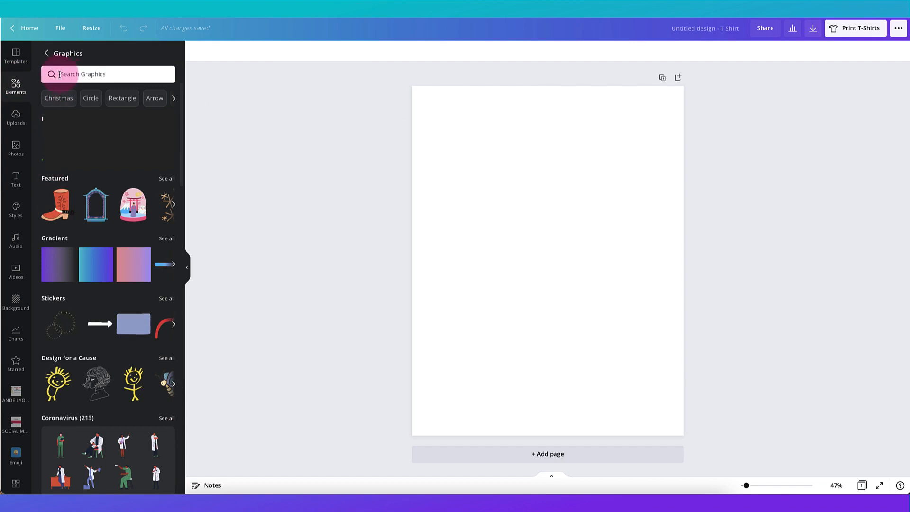
pyautogui.write('pa')
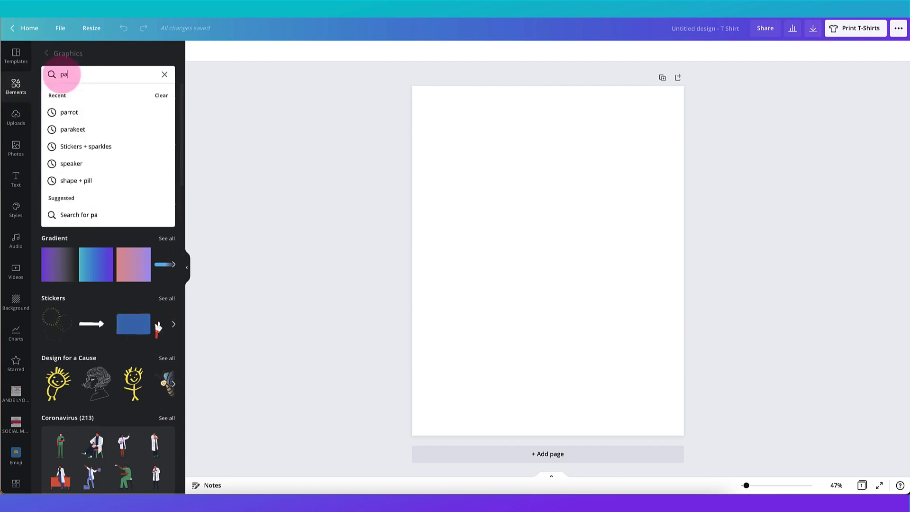
pyautogui.click(69, 112)
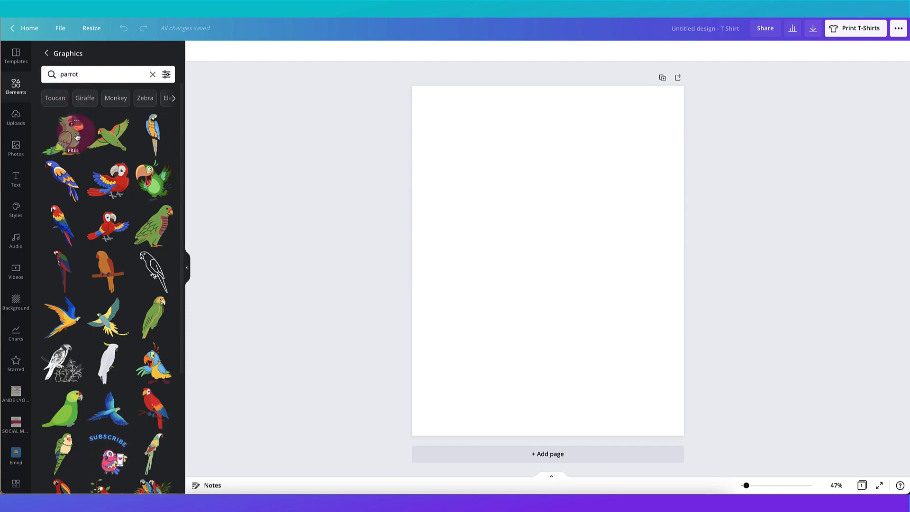
pyautogui.scroll(-3)
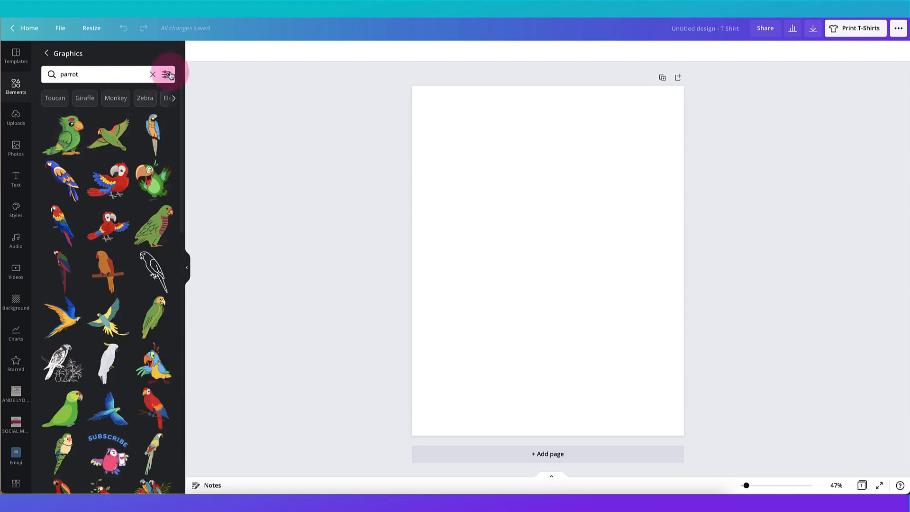
# Filter the parrot graphics to free ones only
pyautogui.click(166, 74)
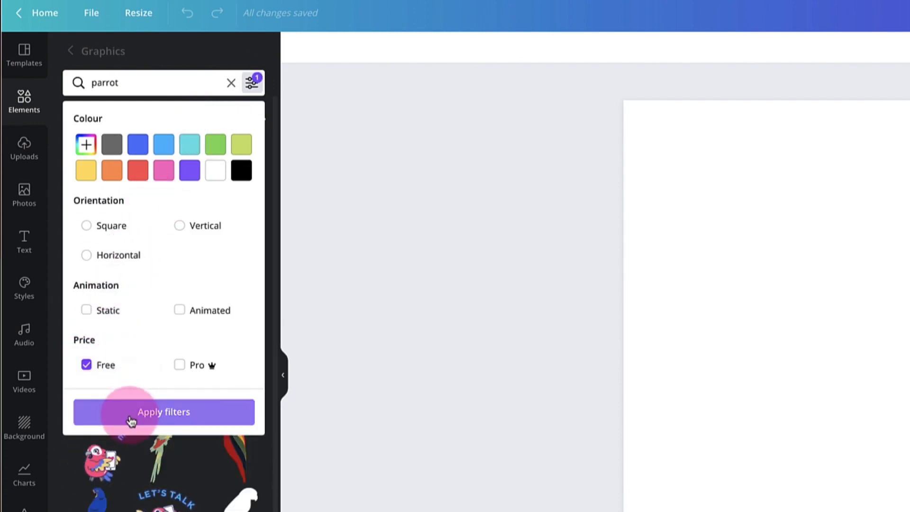
pyautogui.click(163, 411)
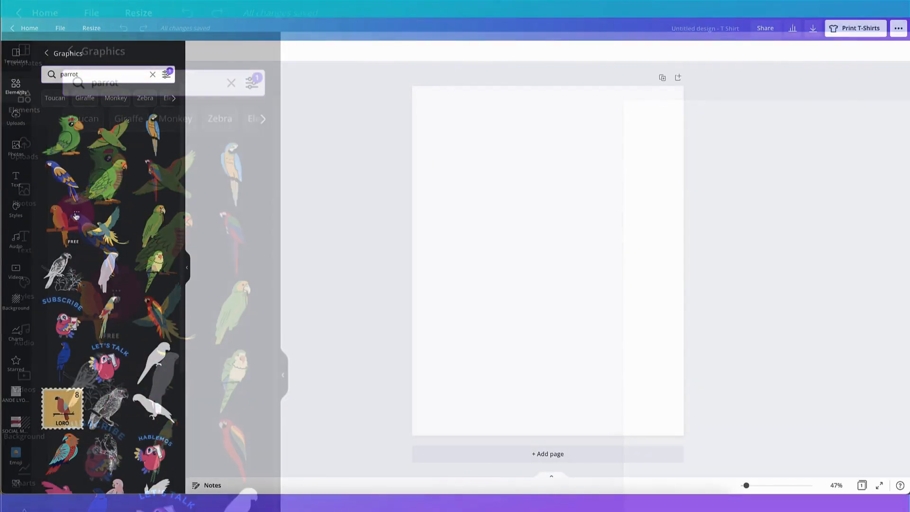
pyautogui.scroll(-3)
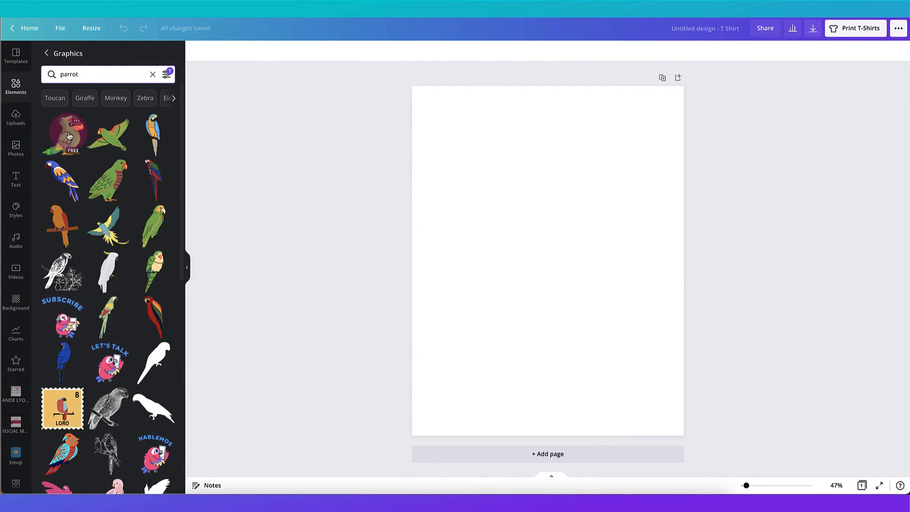
# Add the green cartoon parrot and shrink it small into the page's top-right corner
pyautogui.click(66, 138)
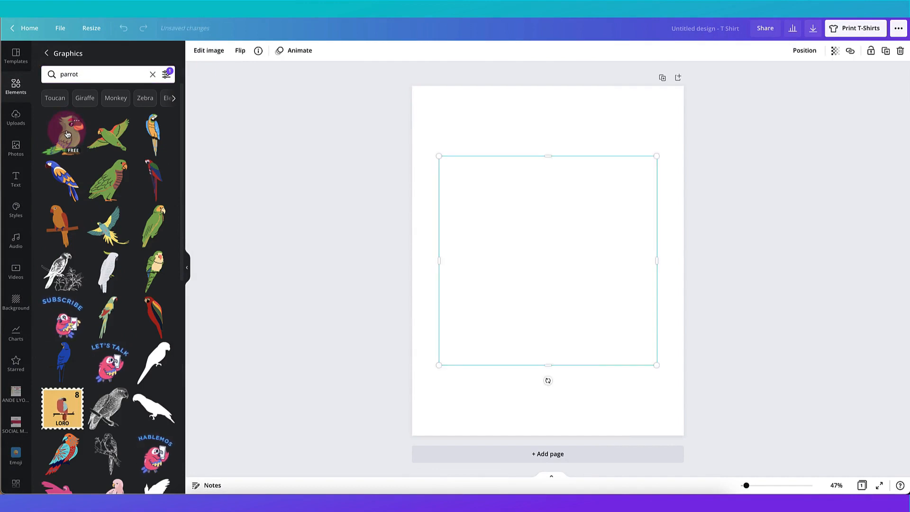
pyautogui.click(65, 135)
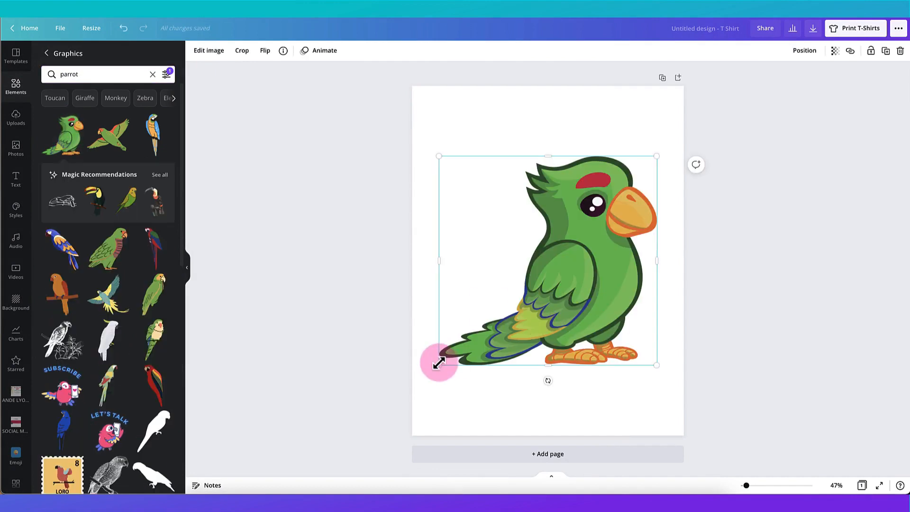
pyautogui.moveTo(439, 364); pyautogui.dragTo(608, 204)
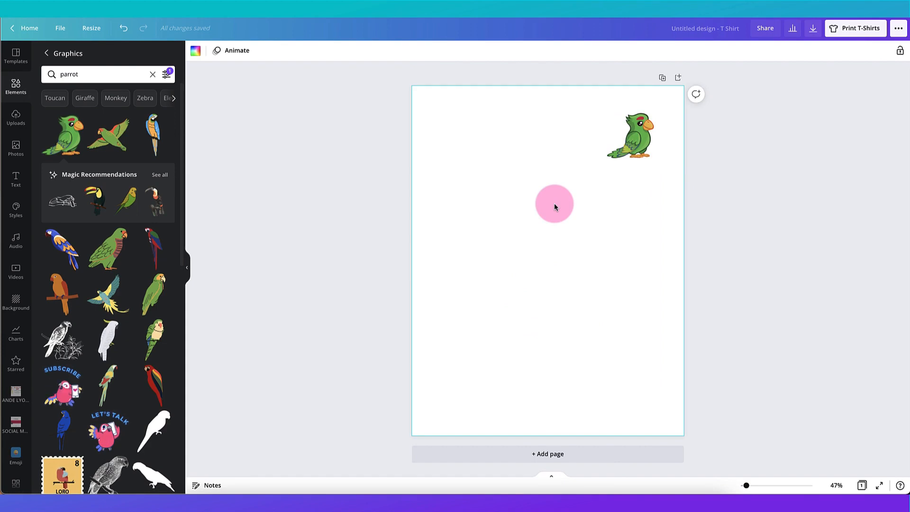
pyautogui.moveTo(712, 128)
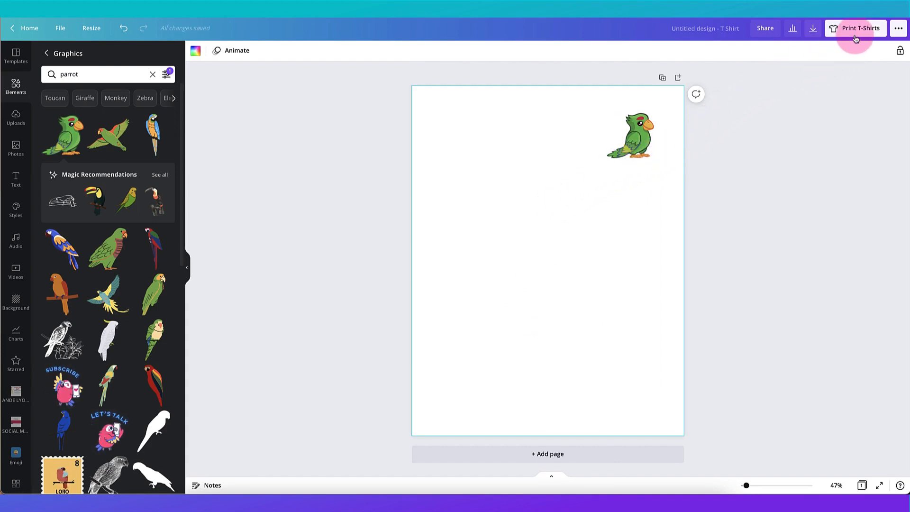
# Preview the design via Print T-Shirts, nudging the parrot around and back to the top-right
pyautogui.click(861, 28)
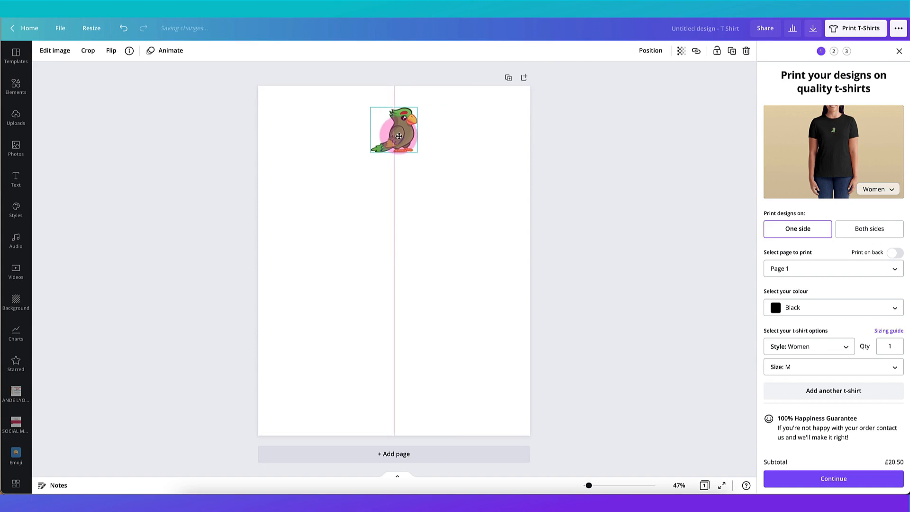
pyautogui.moveTo(393, 130); pyautogui.dragTo(388, 200)
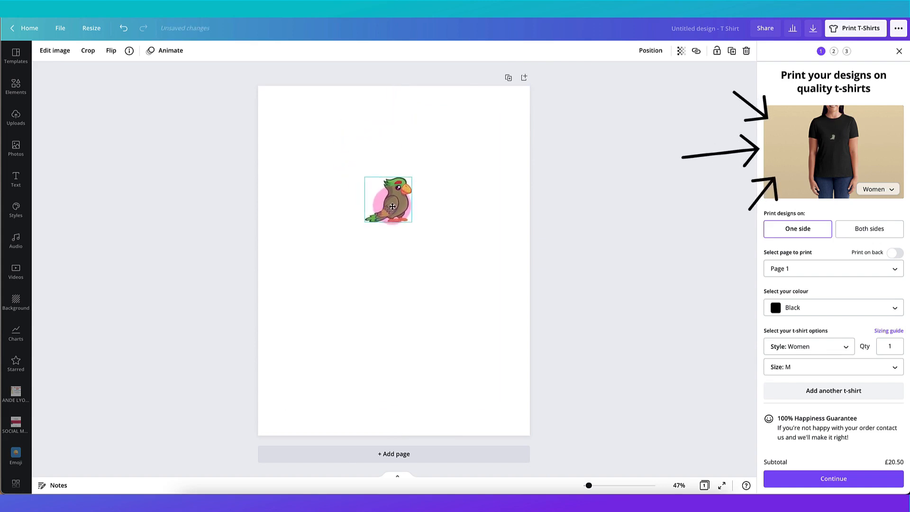
pyautogui.moveTo(388, 200); pyautogui.dragTo(469, 135)
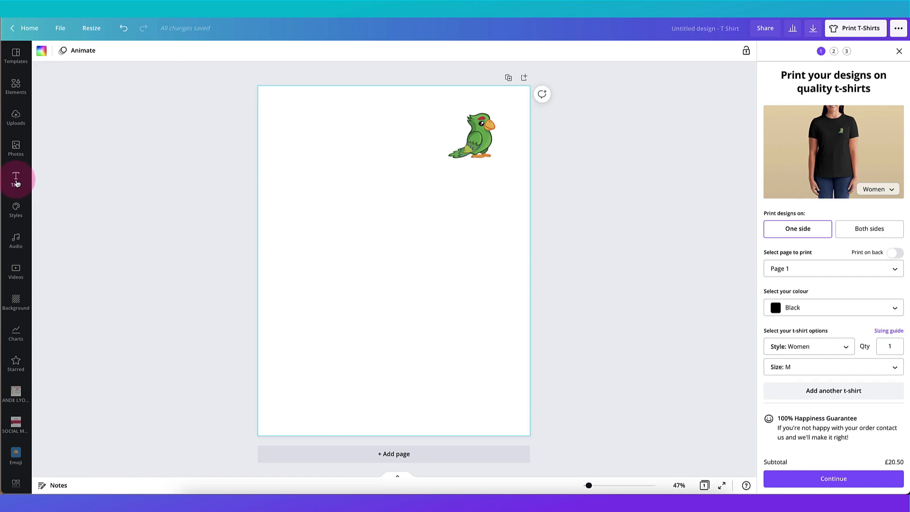
# Add a subheading 'parrot lodgings', set it to uppercase and enlarge it, with LONDON below
pyautogui.click(15, 179)
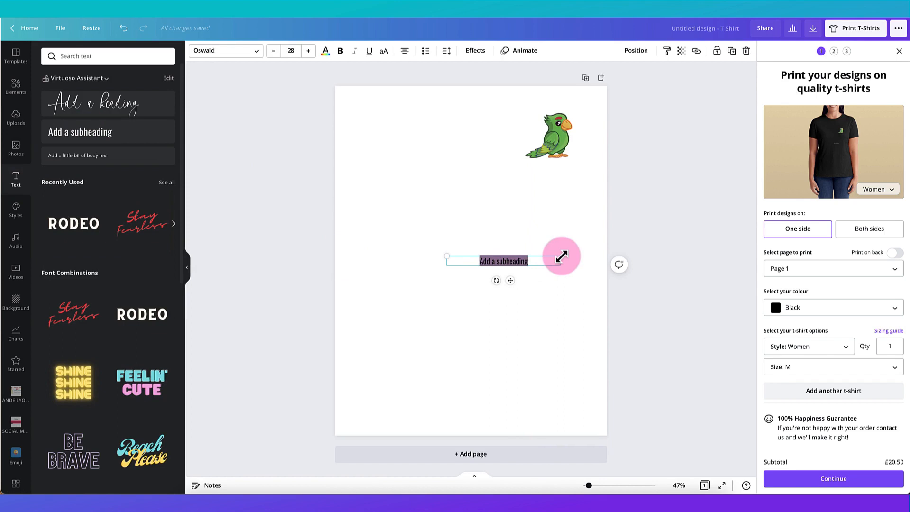
pyautogui.write('parrot lodgings')
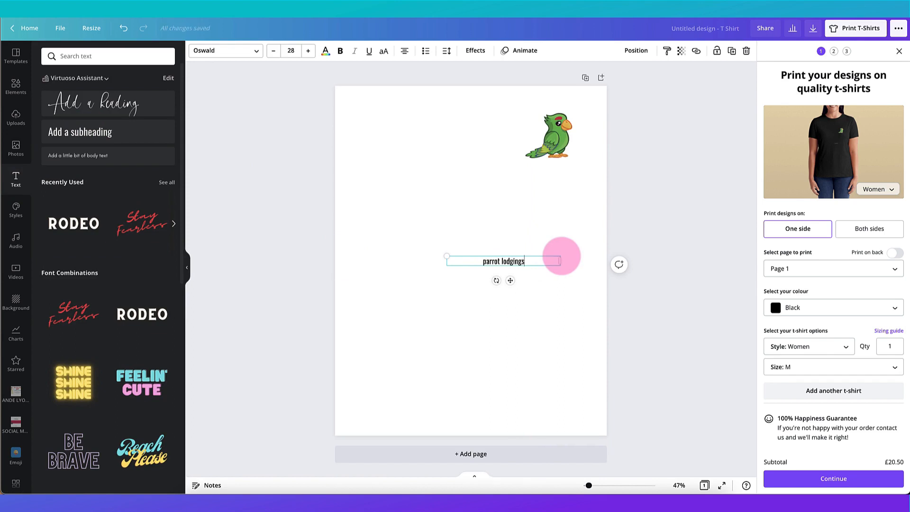
pyautogui.click(385, 50)
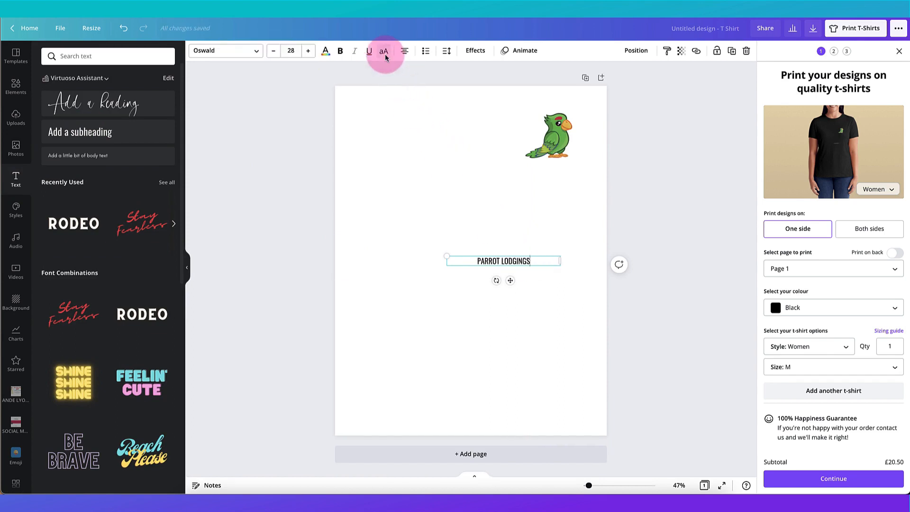
pyautogui.click(448, 50)
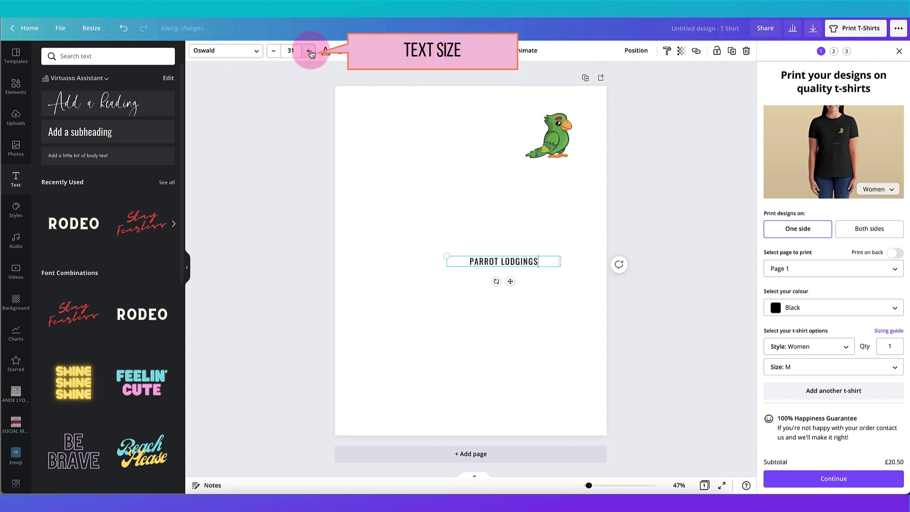
pyautogui.click(309, 51)
pyautogui.write('LONDON')
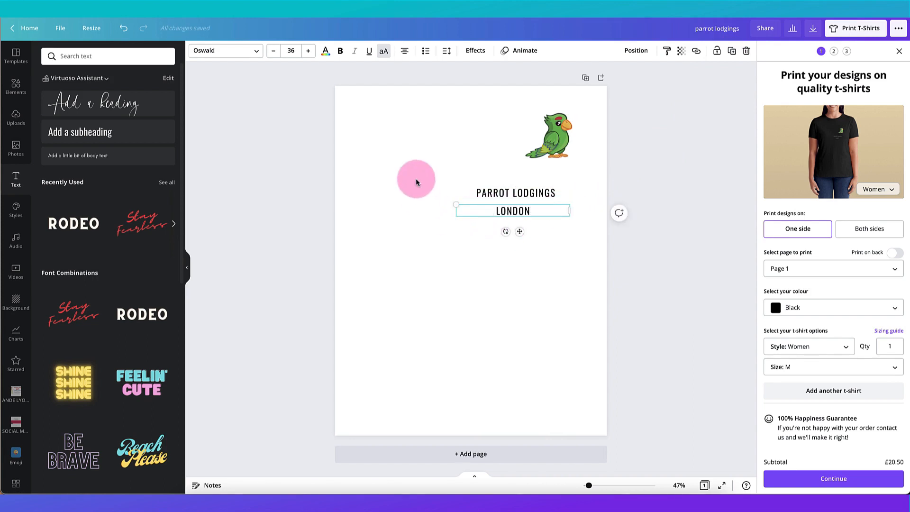
pyautogui.click(274, 50)
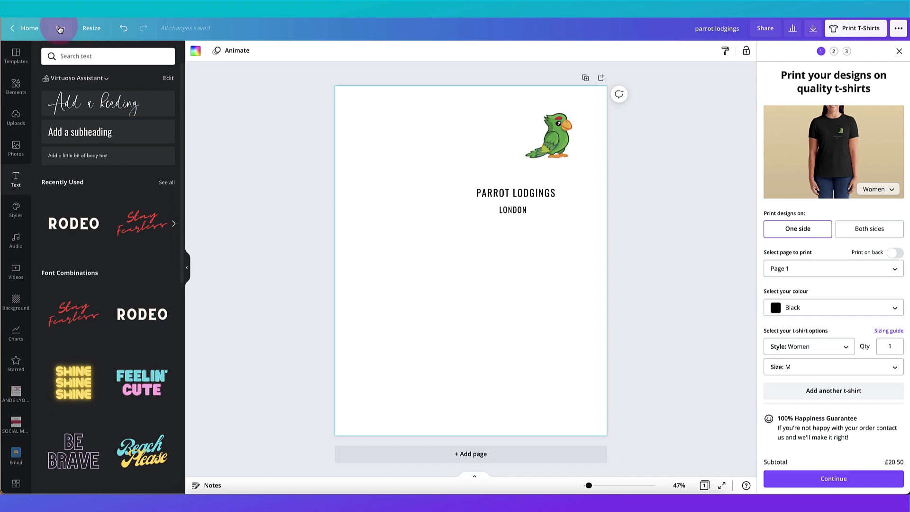
# Show rulers and margin lines from the File menu around the parrot and text
pyautogui.click(59, 27)
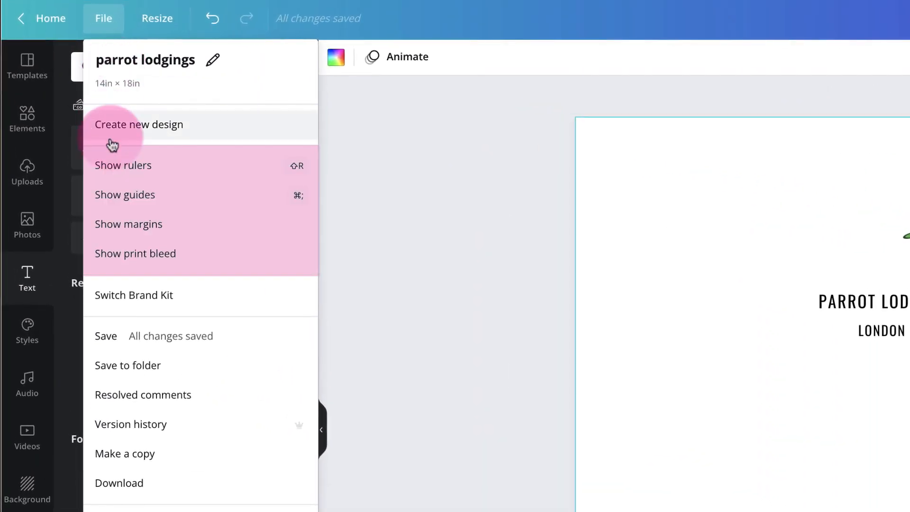
pyautogui.moveTo(103, 260)
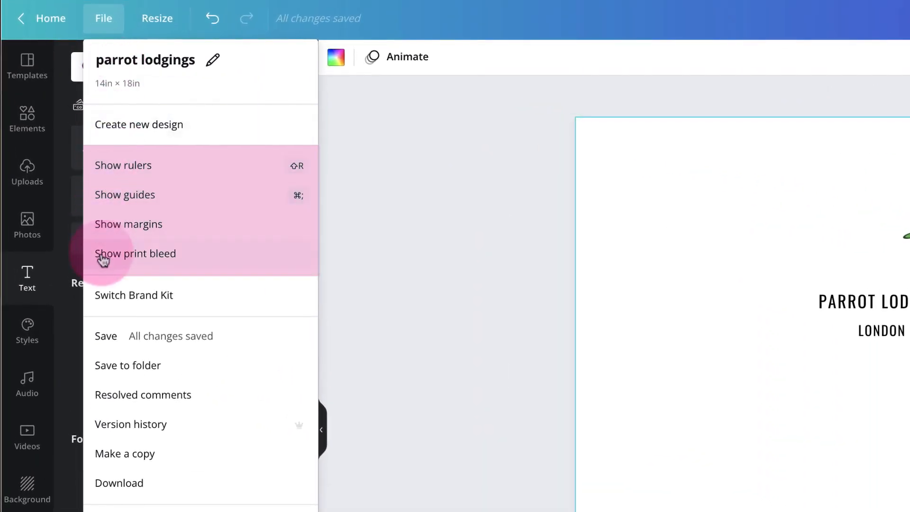
pyautogui.moveTo(102, 176)
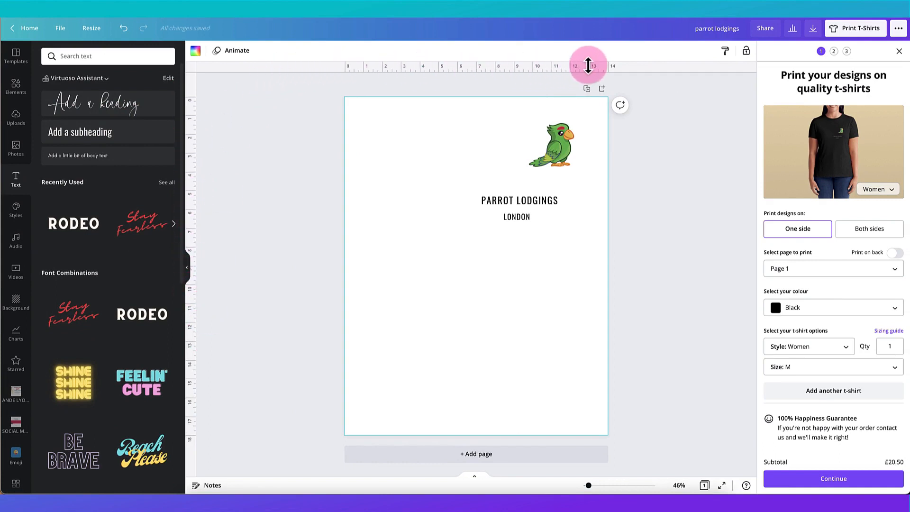
pyautogui.click(59, 28)
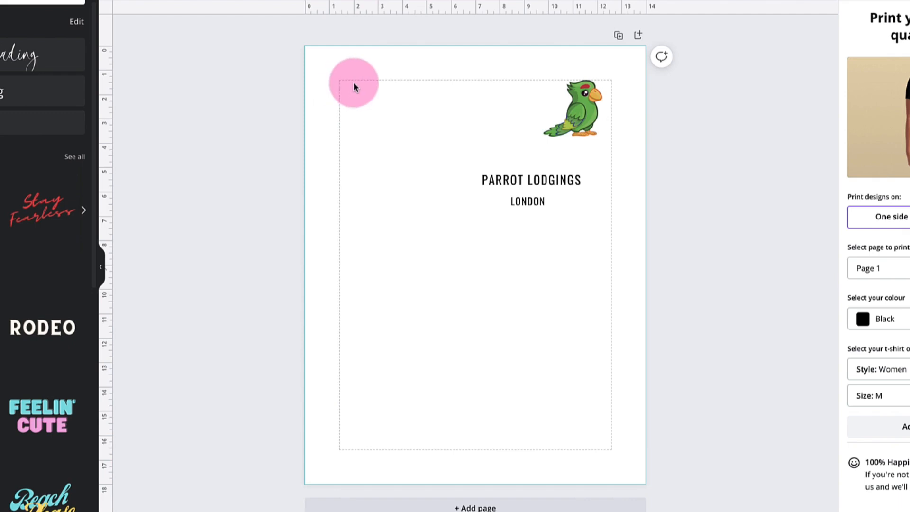
pyautogui.moveTo(353, 83); pyautogui.dragTo(587, 380)
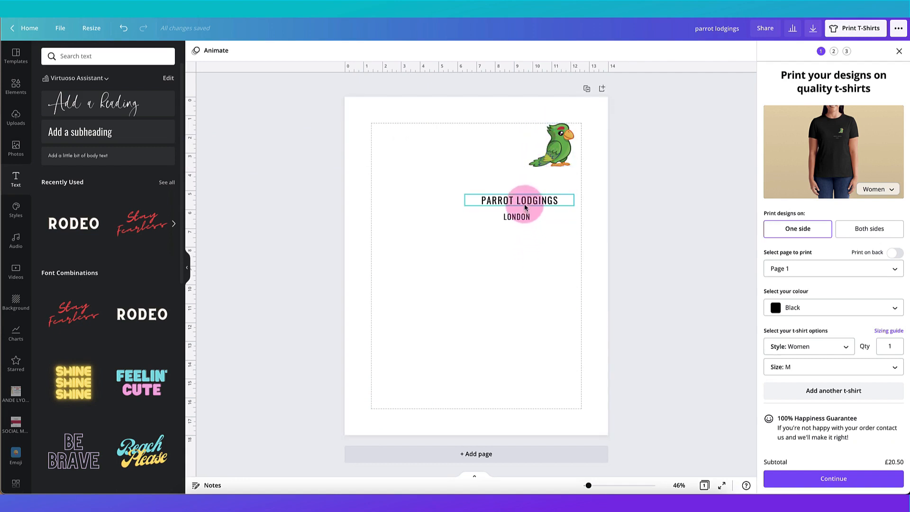
# Right-align the PARROT LODGINGS and LONDON text lines
pyautogui.click(519, 200)
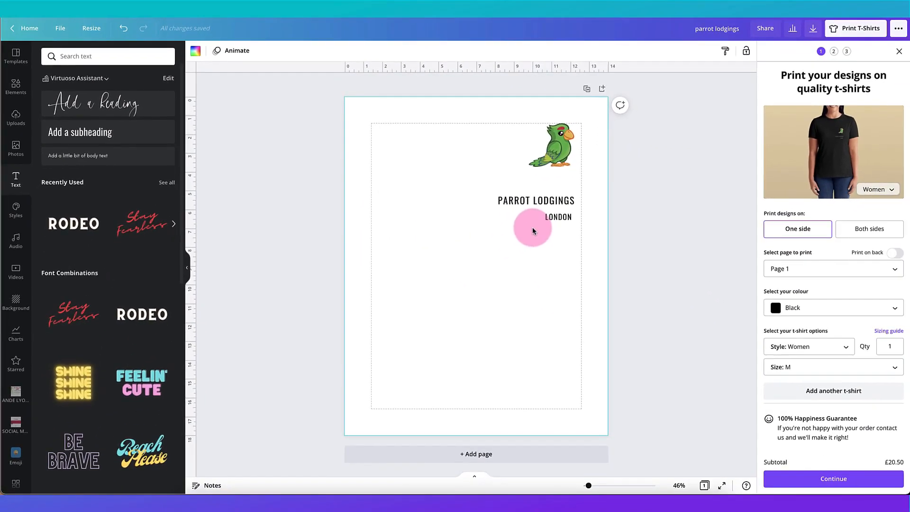
pyautogui.moveTo(205, 213)
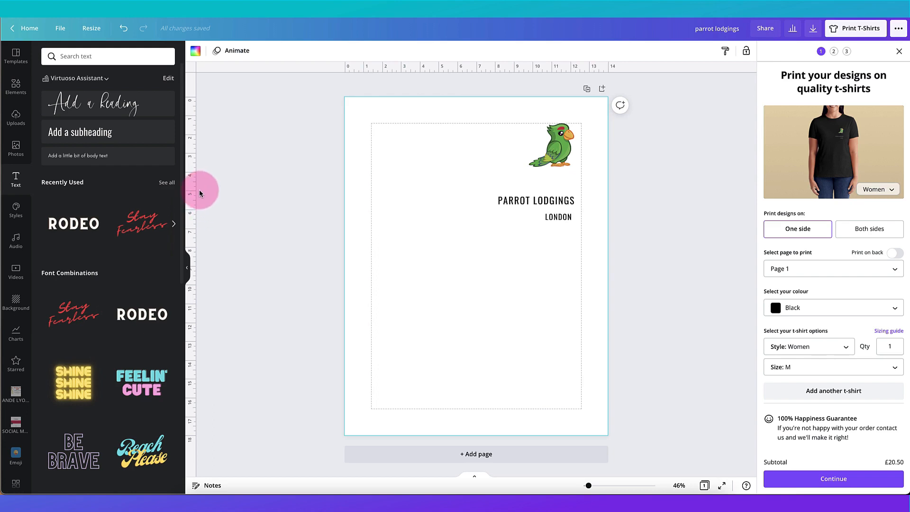
pyautogui.moveTo(198, 183)
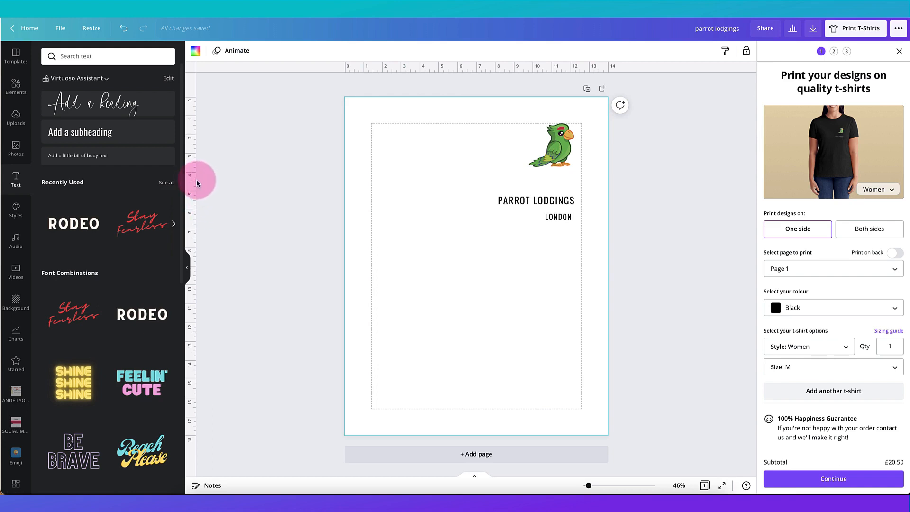
pyautogui.moveTo(196, 181)
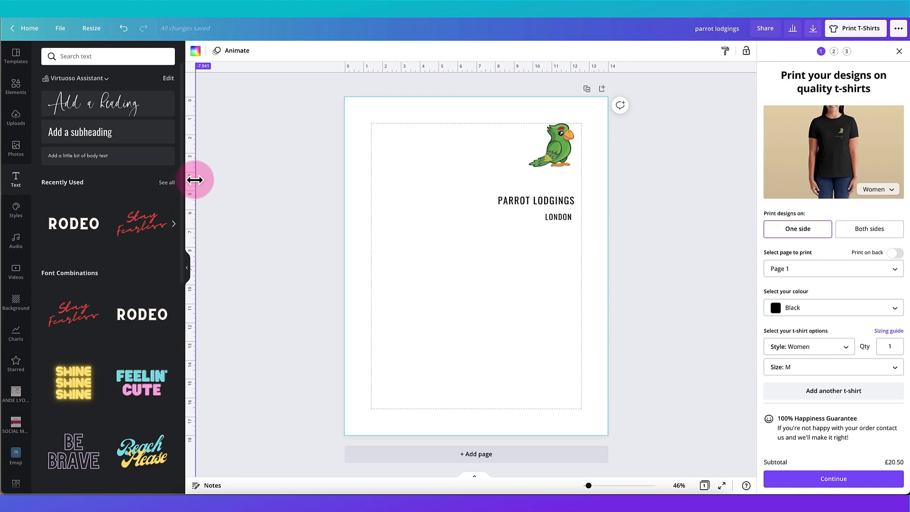
# Drag a vertical guide from the ruler to the parrot's right edge
pyautogui.moveTo(197, 180); pyautogui.dragTo(330, 187)
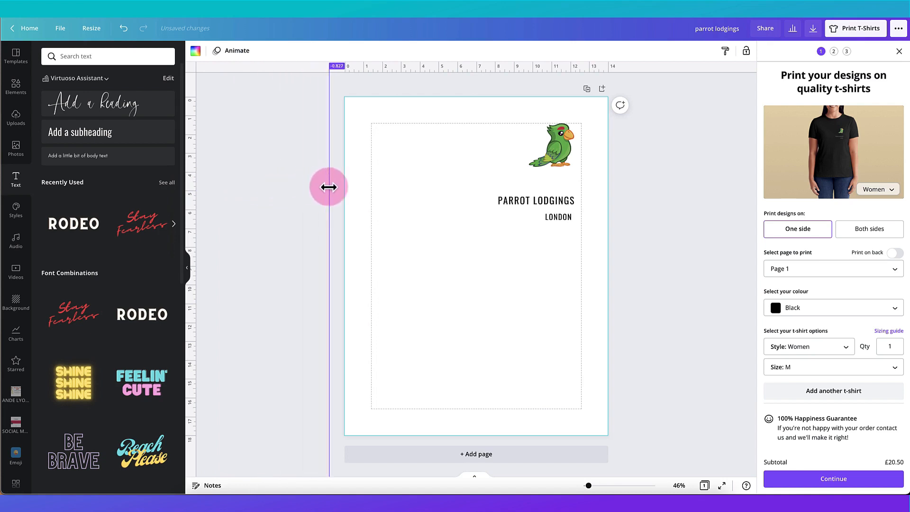
pyautogui.moveTo(328, 187); pyautogui.dragTo(464, 183)
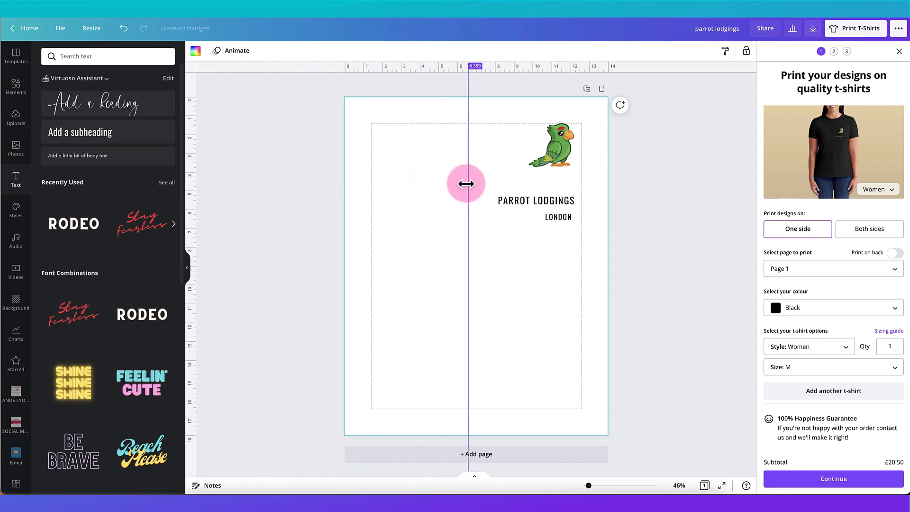
pyautogui.moveTo(465, 183); pyautogui.dragTo(532, 186)
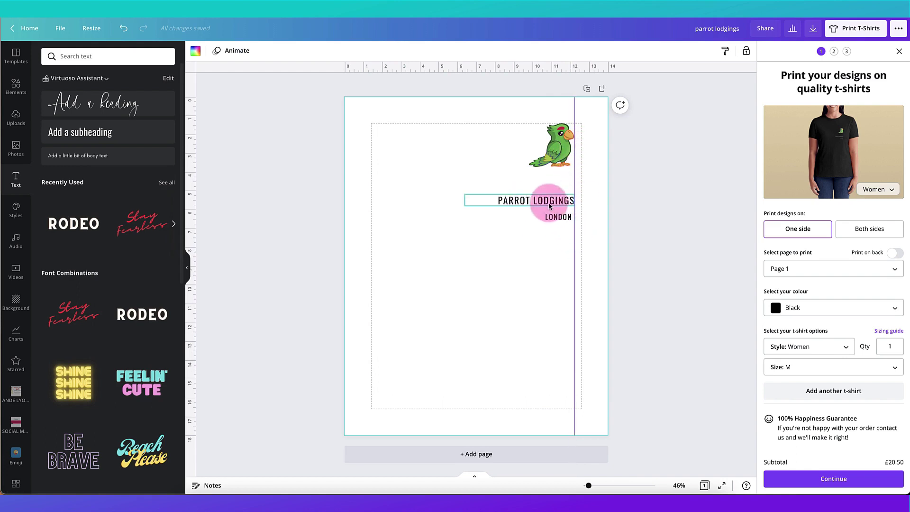
# Snap both text lines flush to the guide beneath the parrot, then remove the guide
pyautogui.click(541, 202)
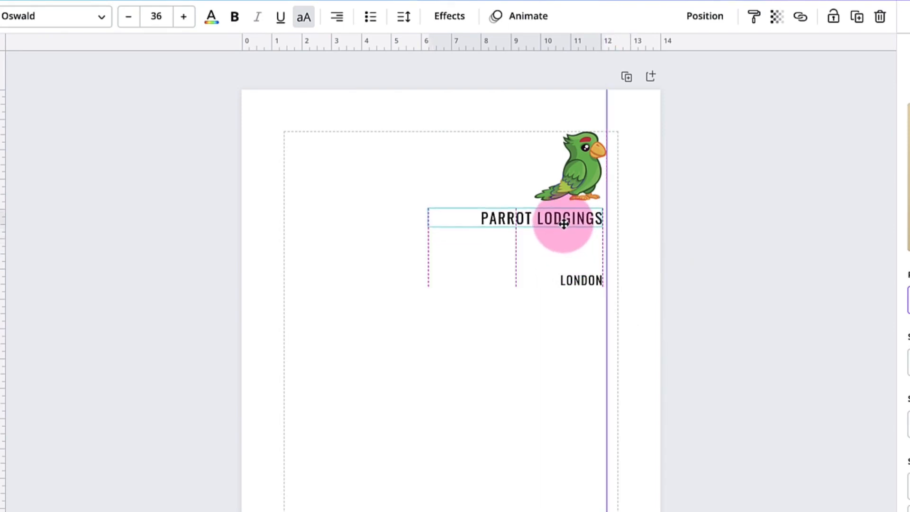
pyautogui.click(581, 281)
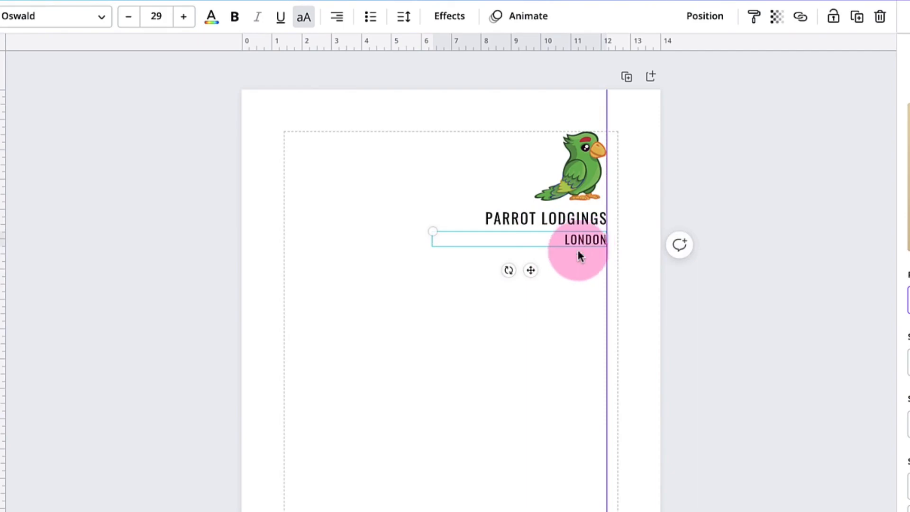
pyautogui.click(856, 28)
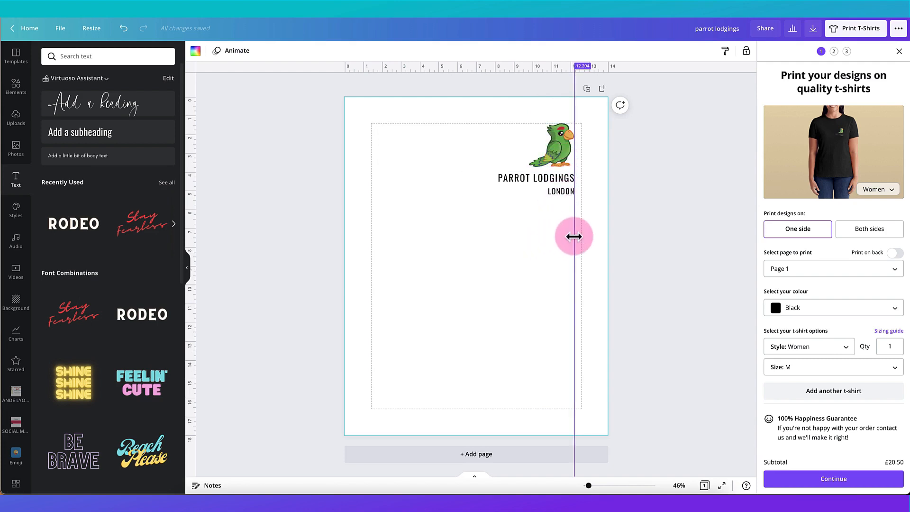
pyautogui.moveTo(575, 237); pyautogui.dragTo(604, 228)
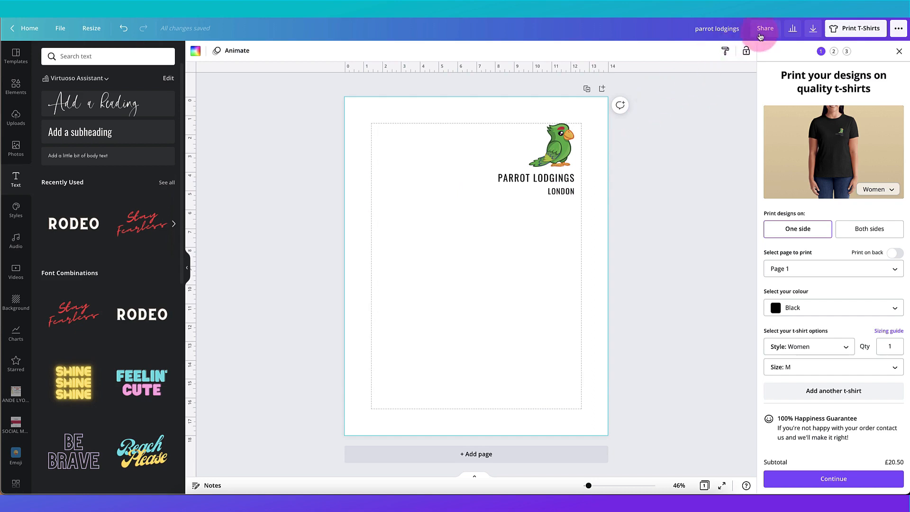
# Download the design as a PDF Print file
pyautogui.click(814, 28)
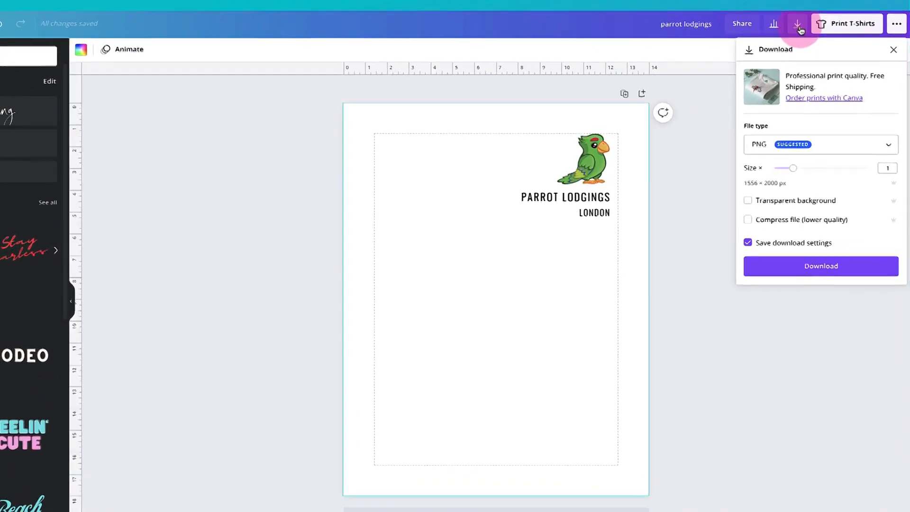
pyautogui.click(822, 144)
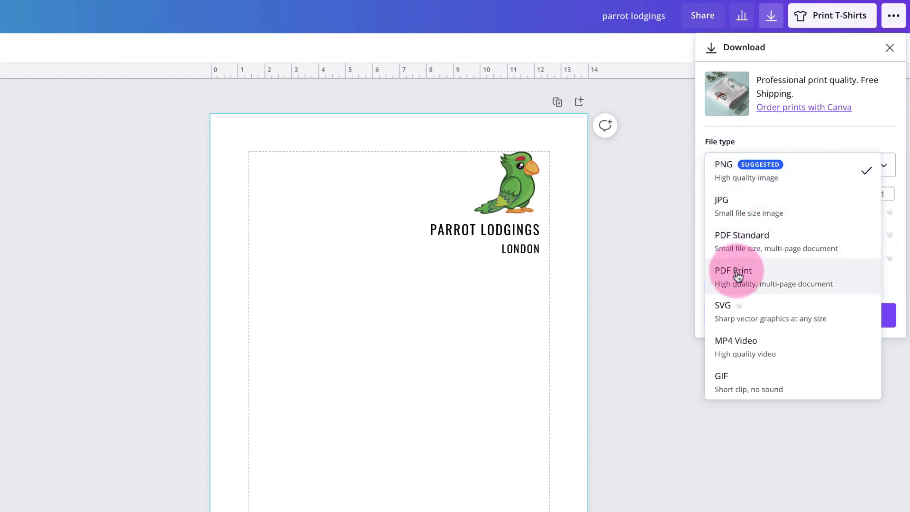
pyautogui.click(733, 273)
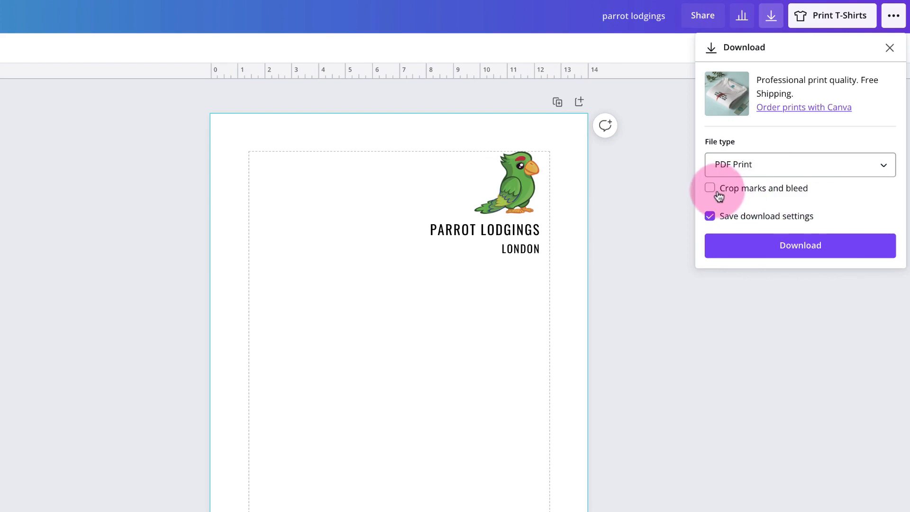
pyautogui.click(711, 187)
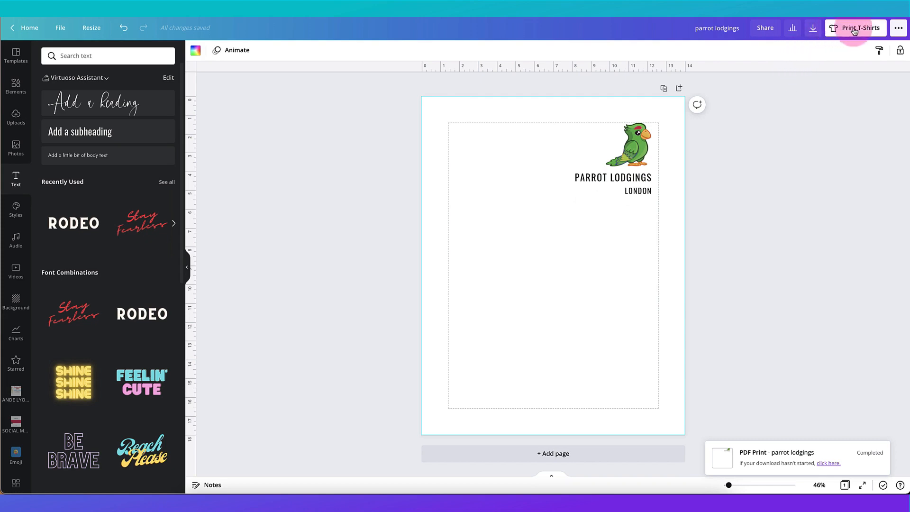
# In Print T-Shirts, choose one-sided printing and a white shirt, then review style choices
pyautogui.click(860, 28)
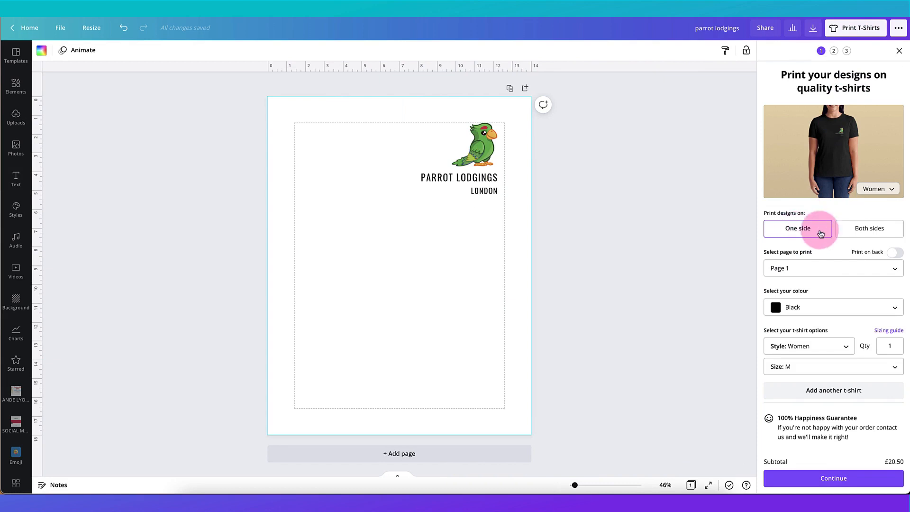
pyautogui.click(869, 229)
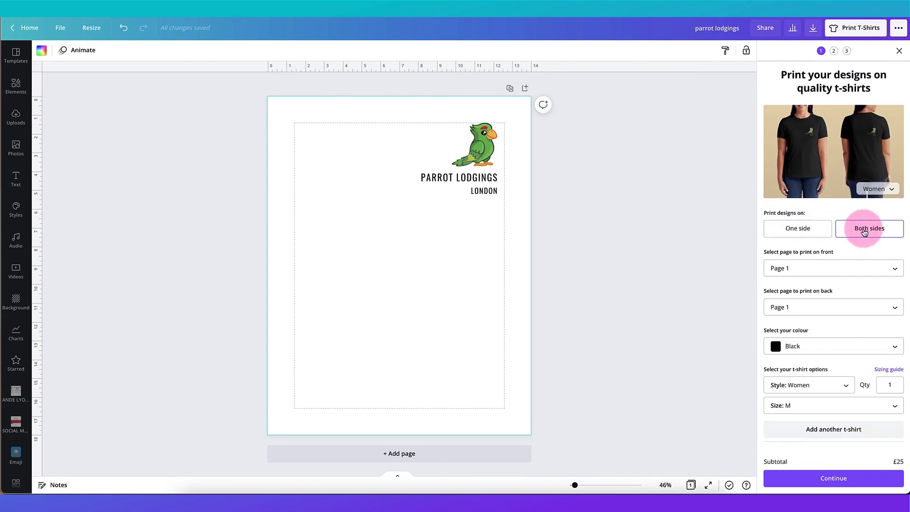
pyautogui.click(798, 228)
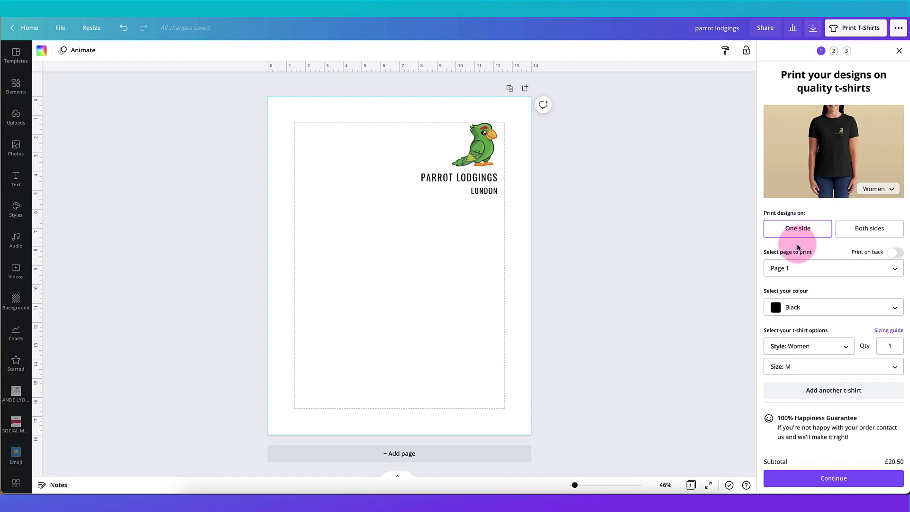
pyautogui.click(834, 268)
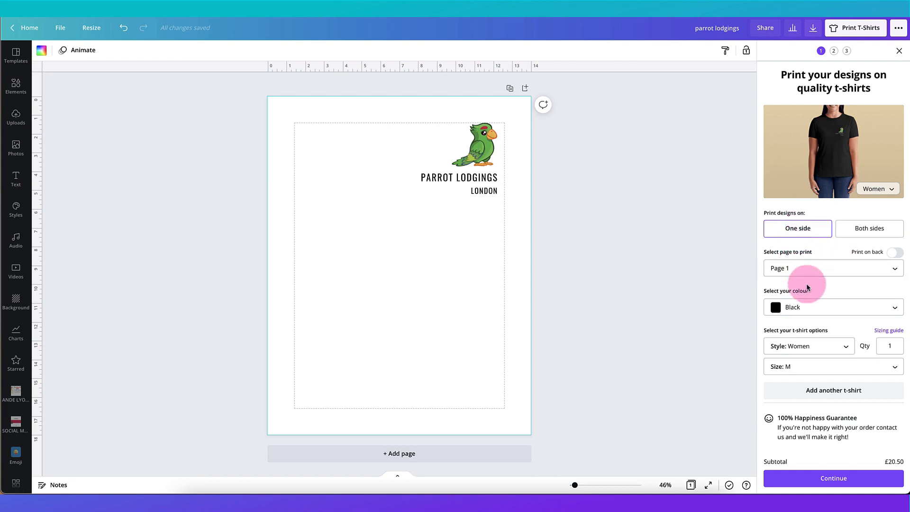
pyautogui.click(833, 307)
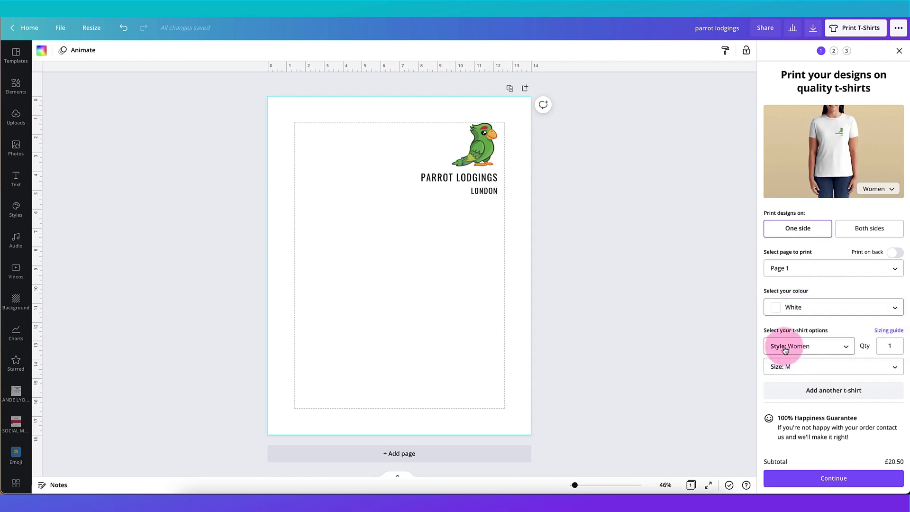
pyautogui.click(810, 346)
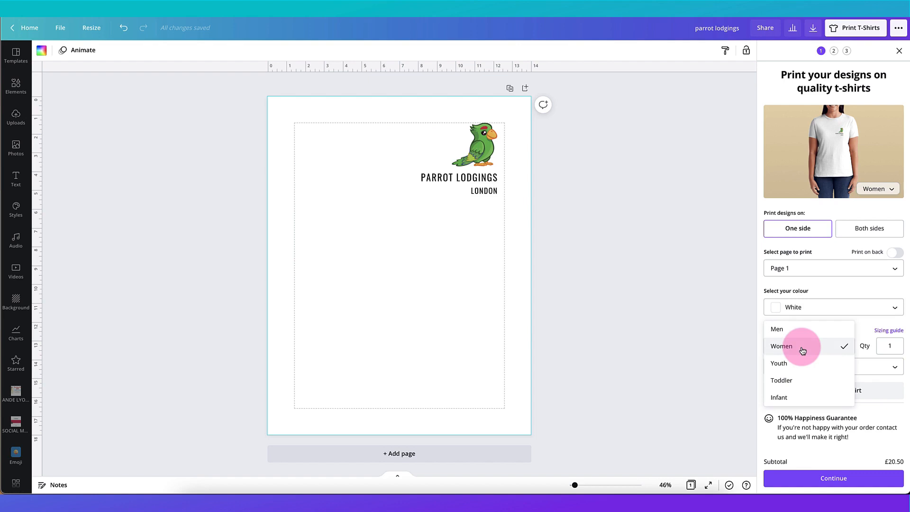
pyautogui.moveTo(794, 363)
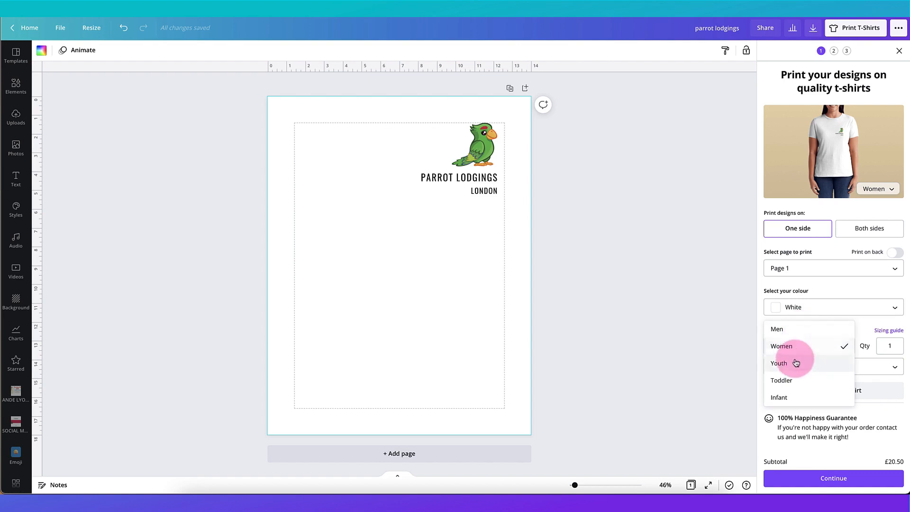
pyautogui.moveTo(793, 400)
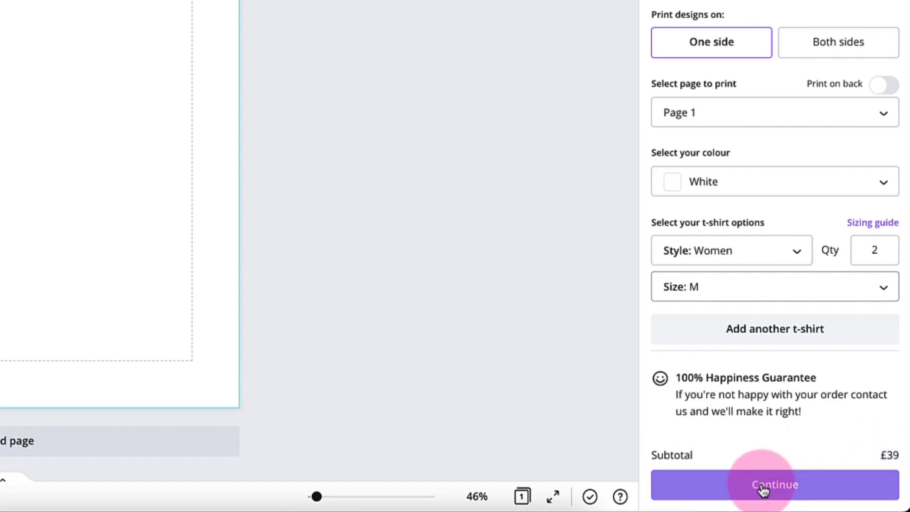
# Continue through shipping with free Standard delivery to reach the confirm-and-pay step
pyautogui.click(774, 484)
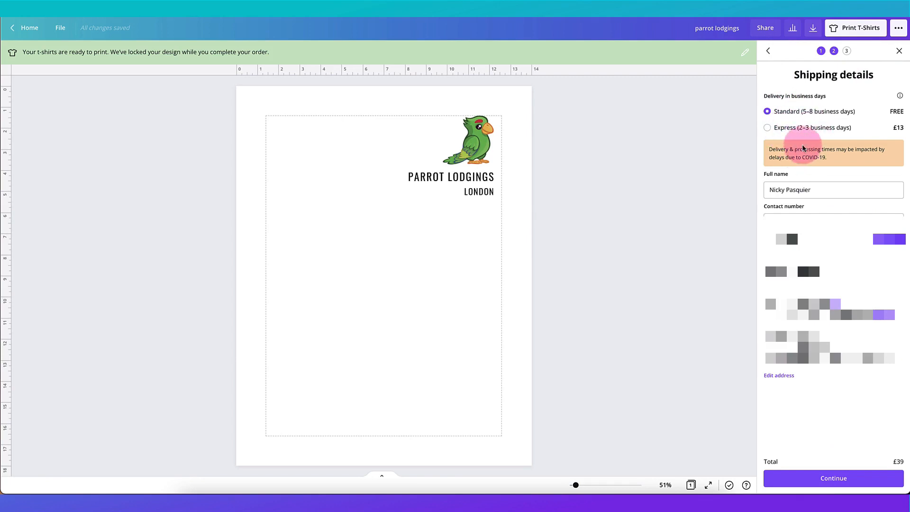
pyautogui.moveTo(797, 155)
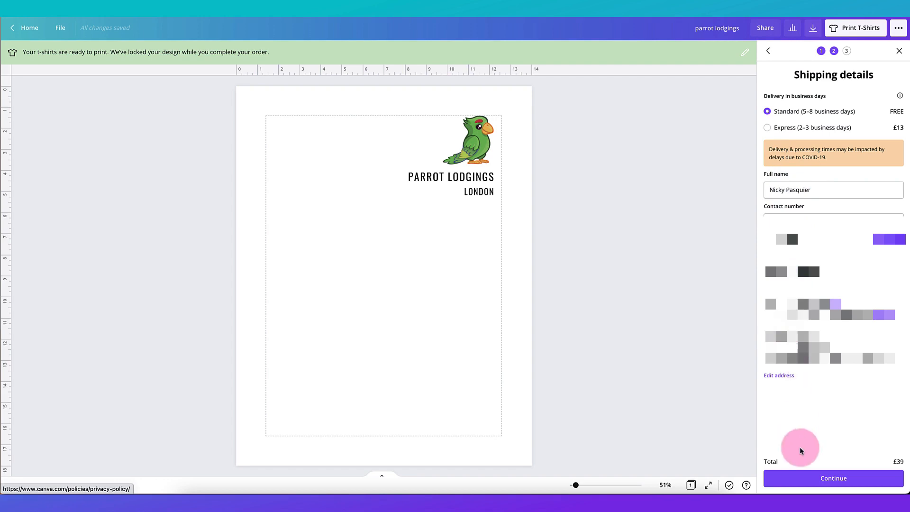
pyautogui.click(835, 478)
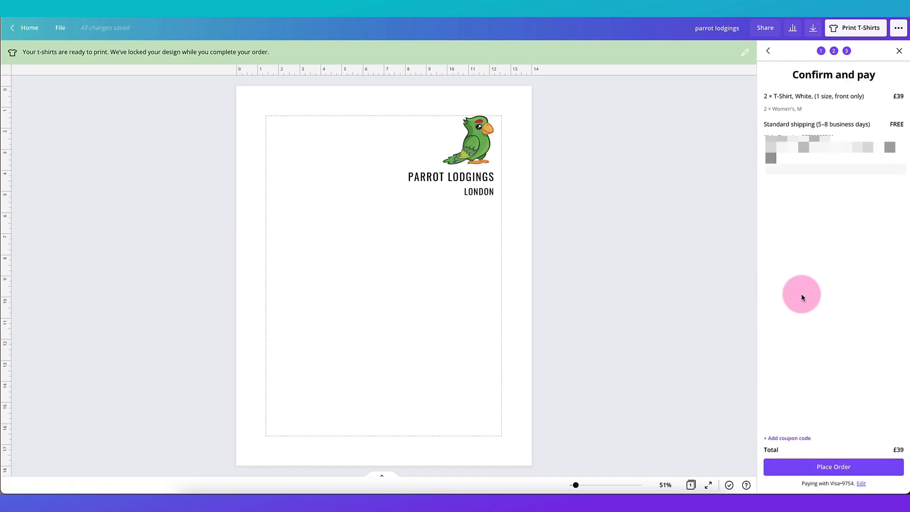
pyautogui.moveTo(786, 441)
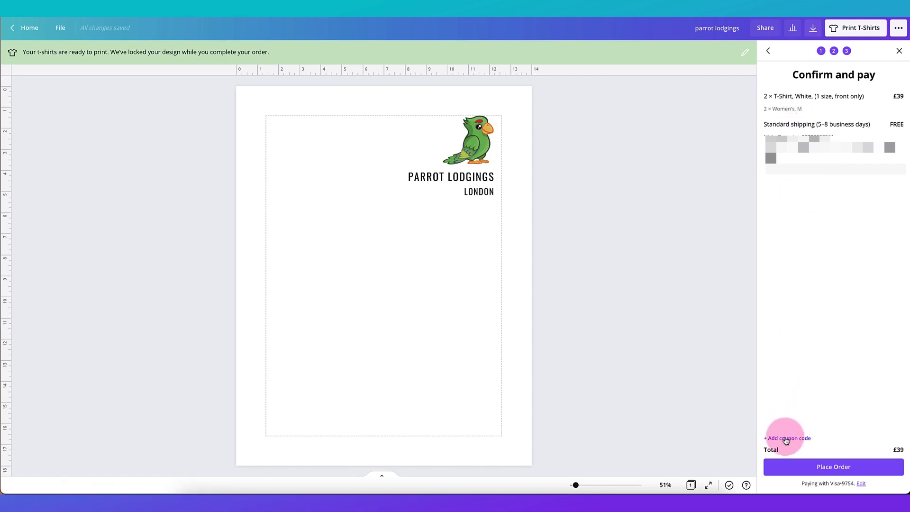
# Reveal the coupon code field via '+ Add coupon code' and focus the empty Enter code box
pyautogui.click(788, 438)
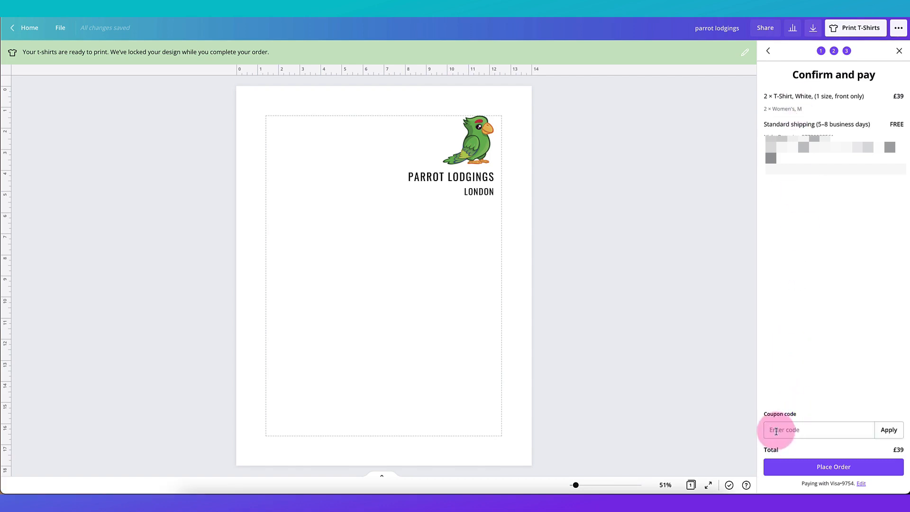
pyautogui.click(809, 431)
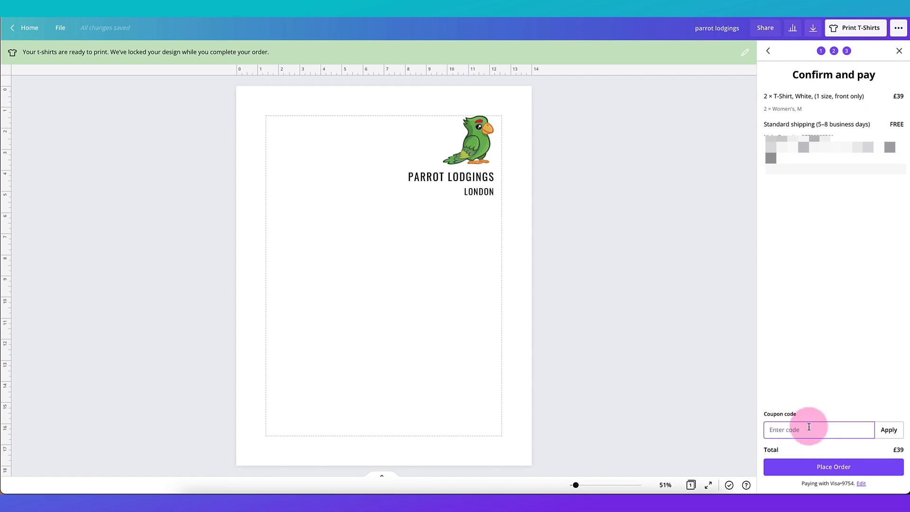
pyautogui.moveTo(839, 475)
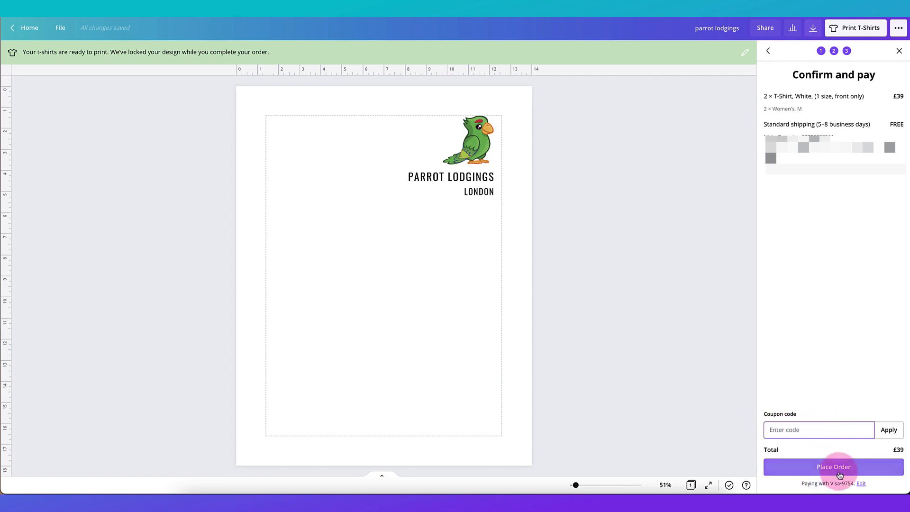